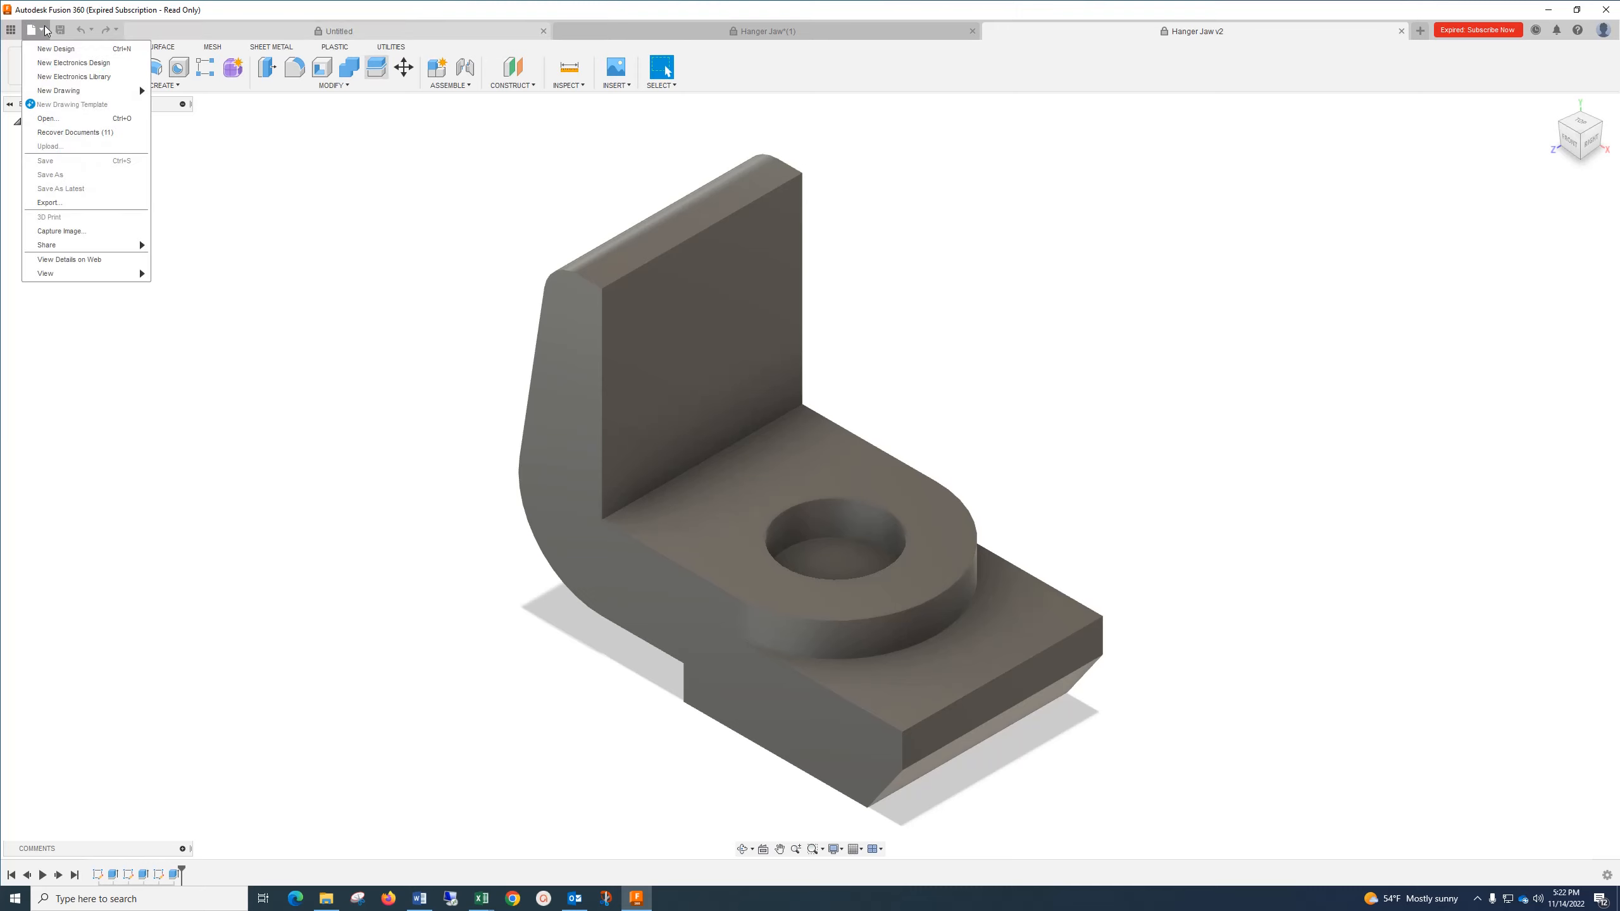
pyautogui.moveTo(259, 104)
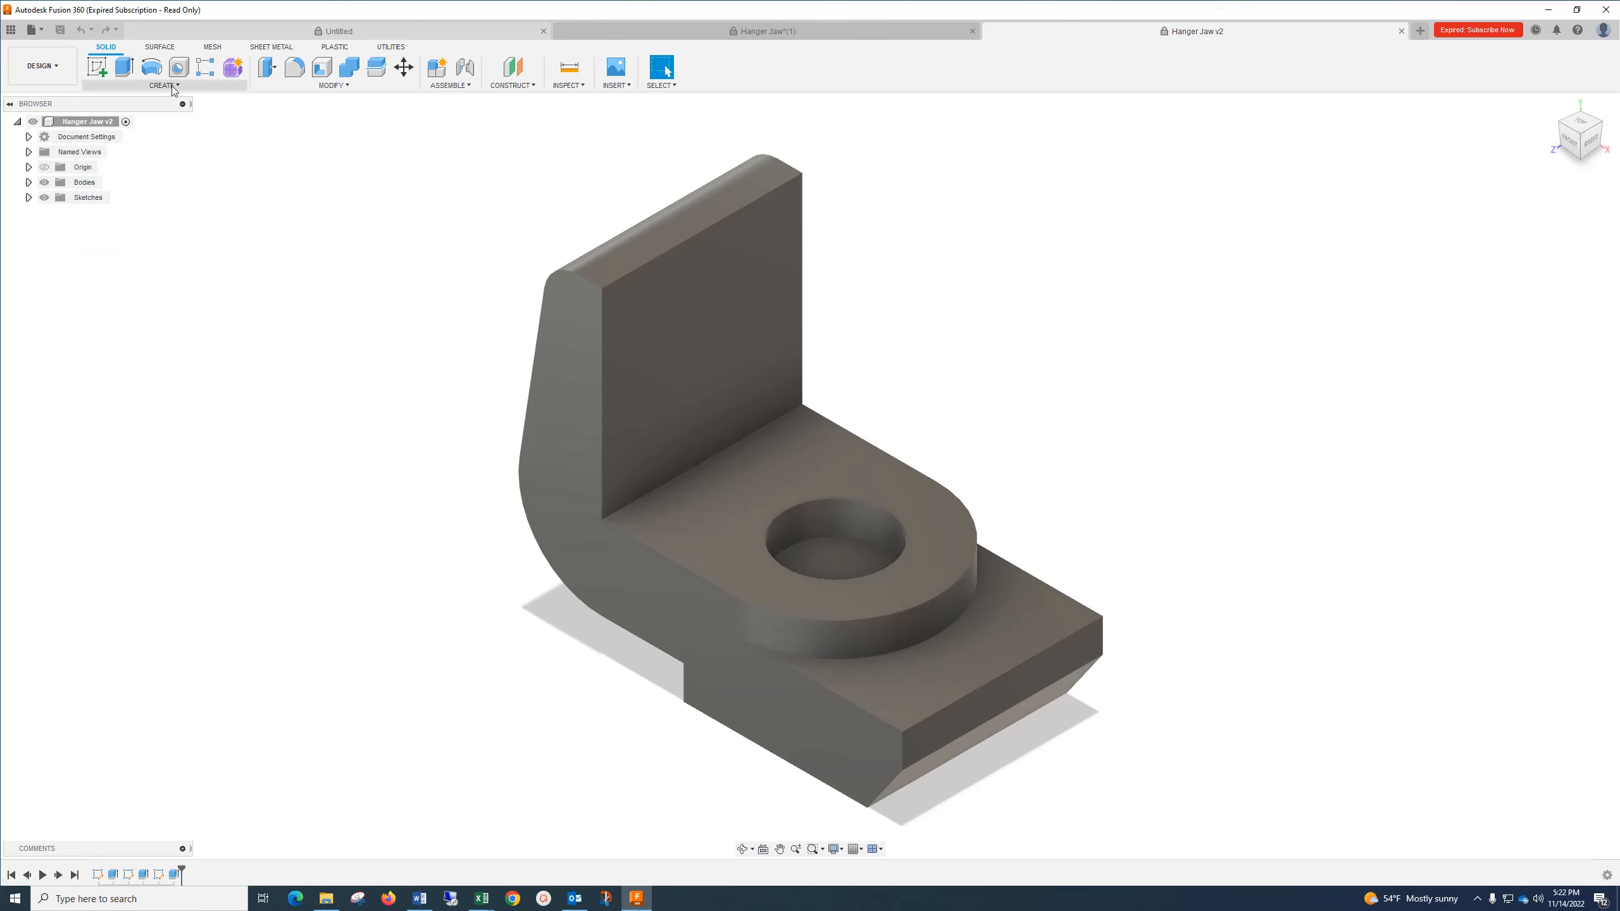
# Step: Open the Create dropdown of creation features on the Hanger Jaw v2 model
pyautogui.click(163, 85)
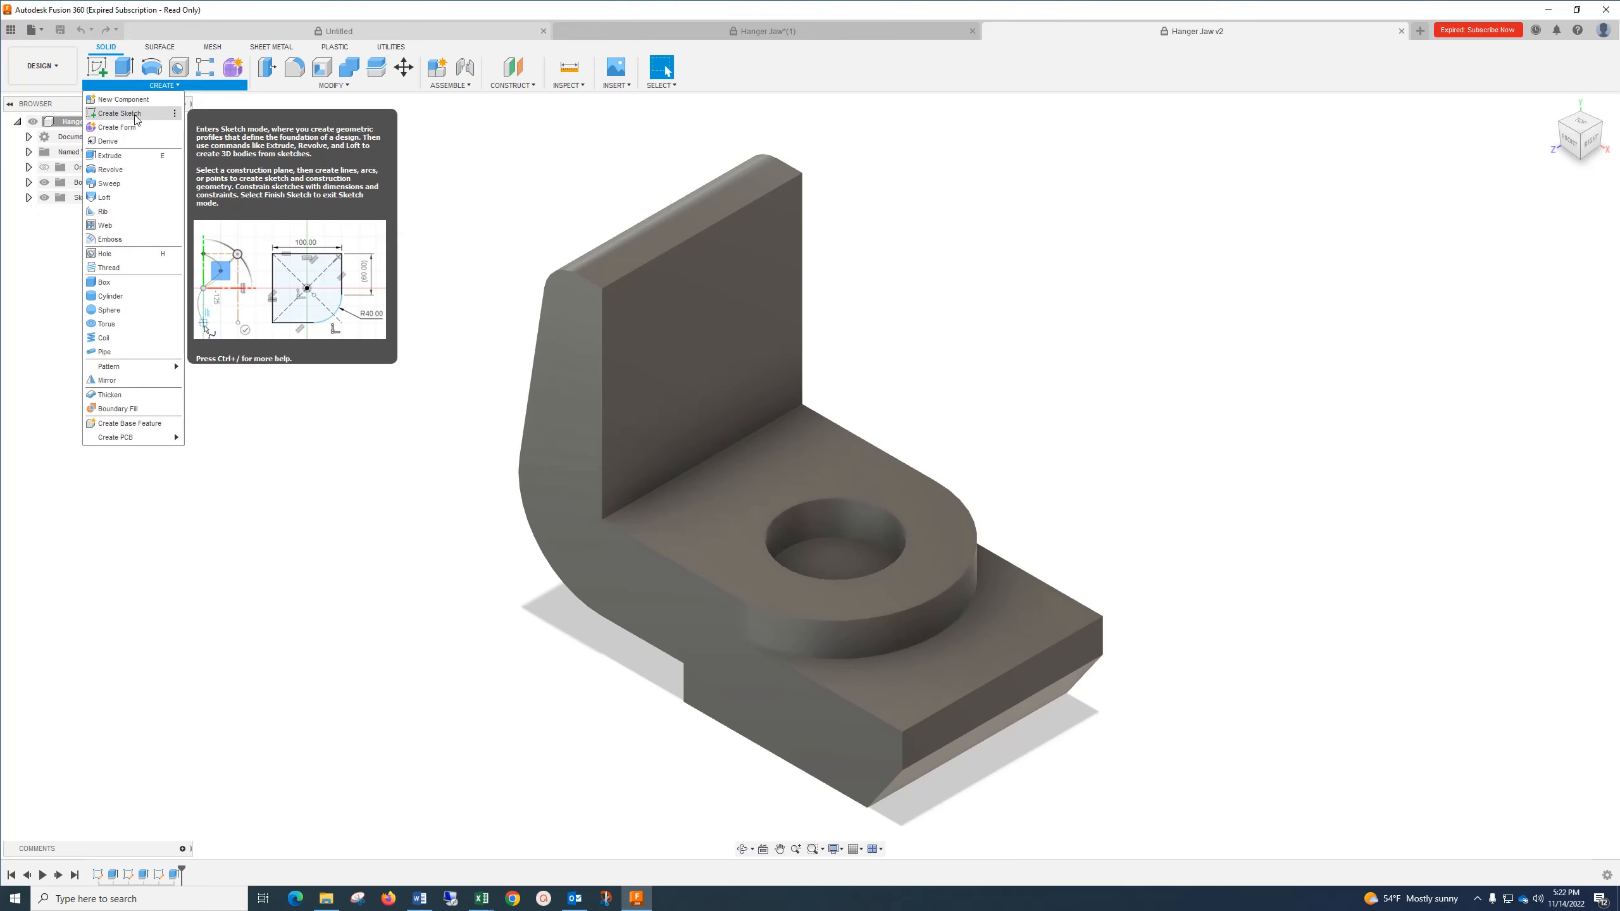
pyautogui.moveTo(618, 191)
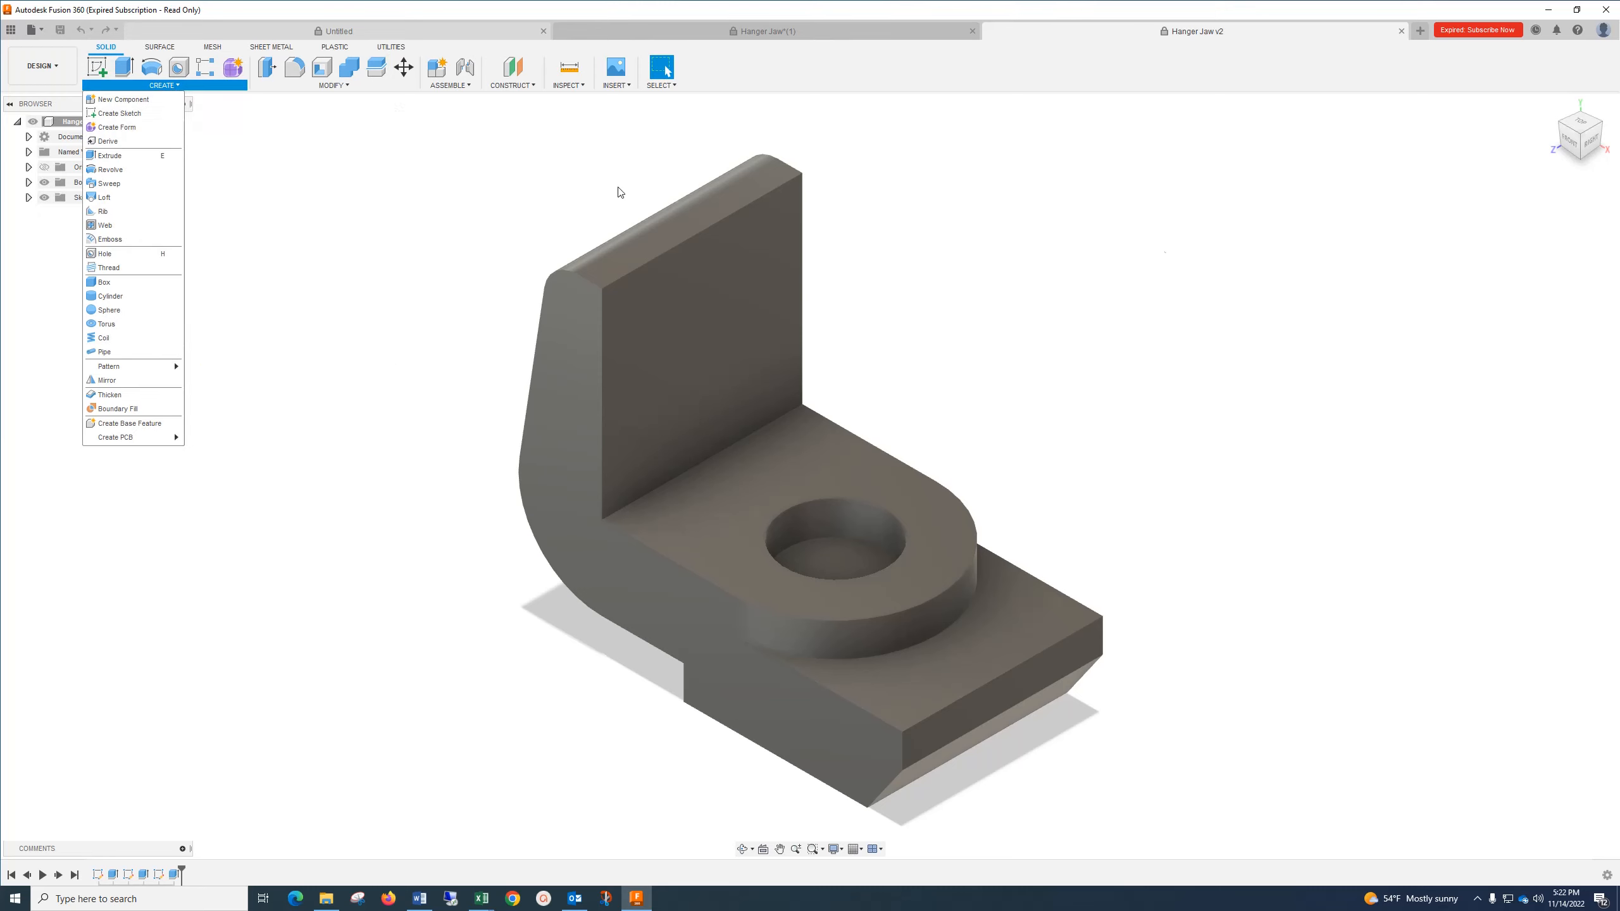
# Step: Sketch a second dimensioned stepped jaw outline on the front plane, then stop the line chain
pyautogui.click(119, 113)
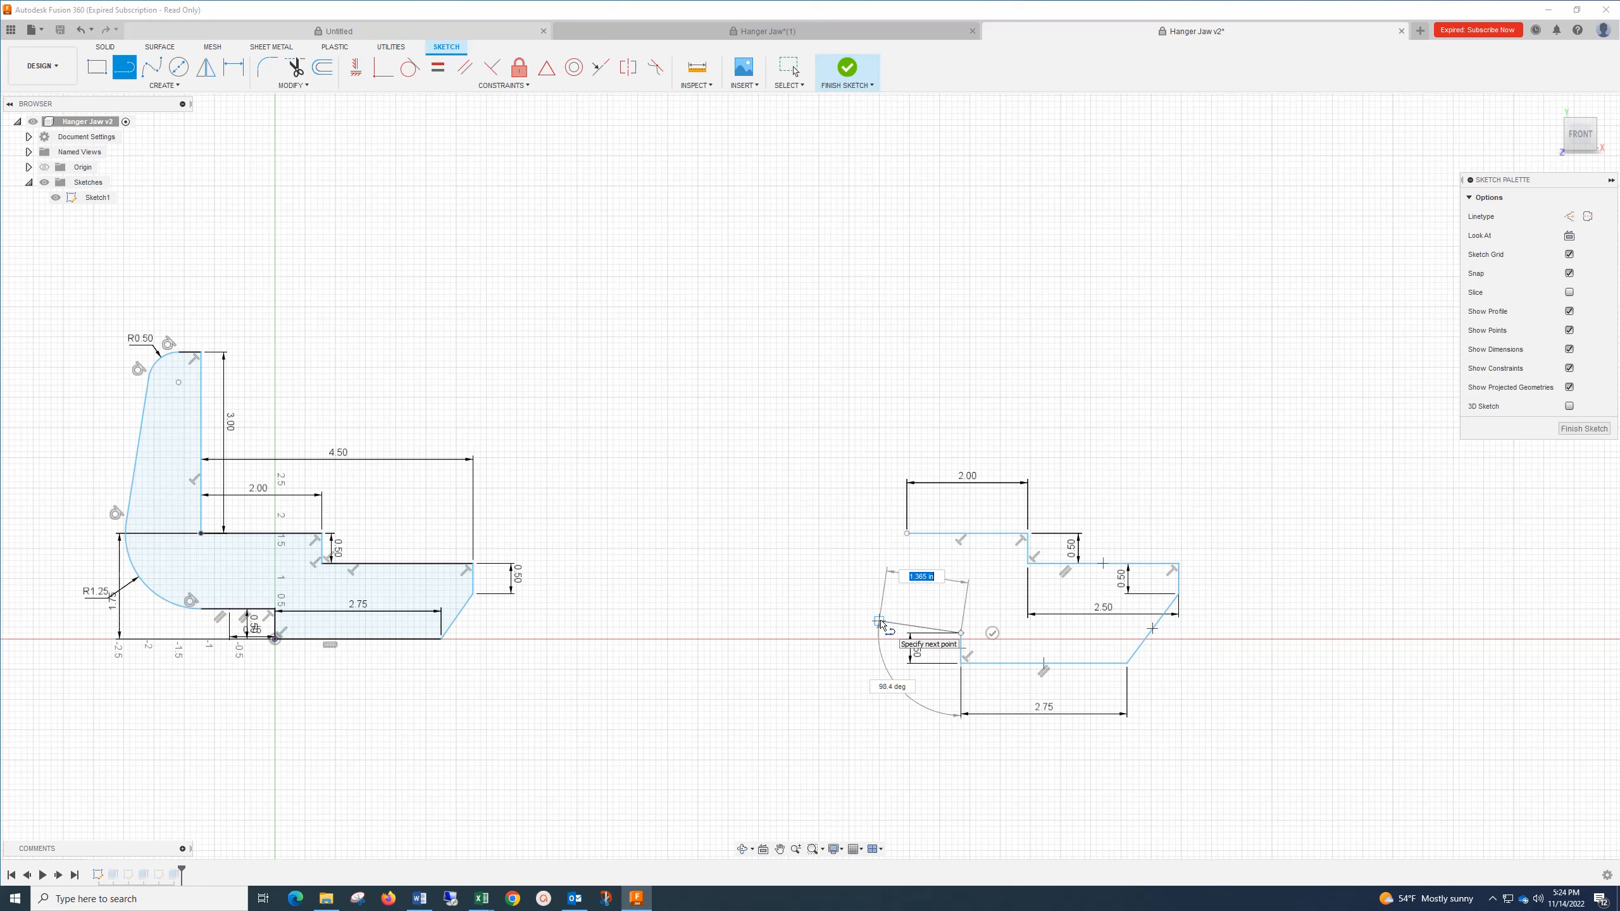
pyautogui.moveTo(878, 632)
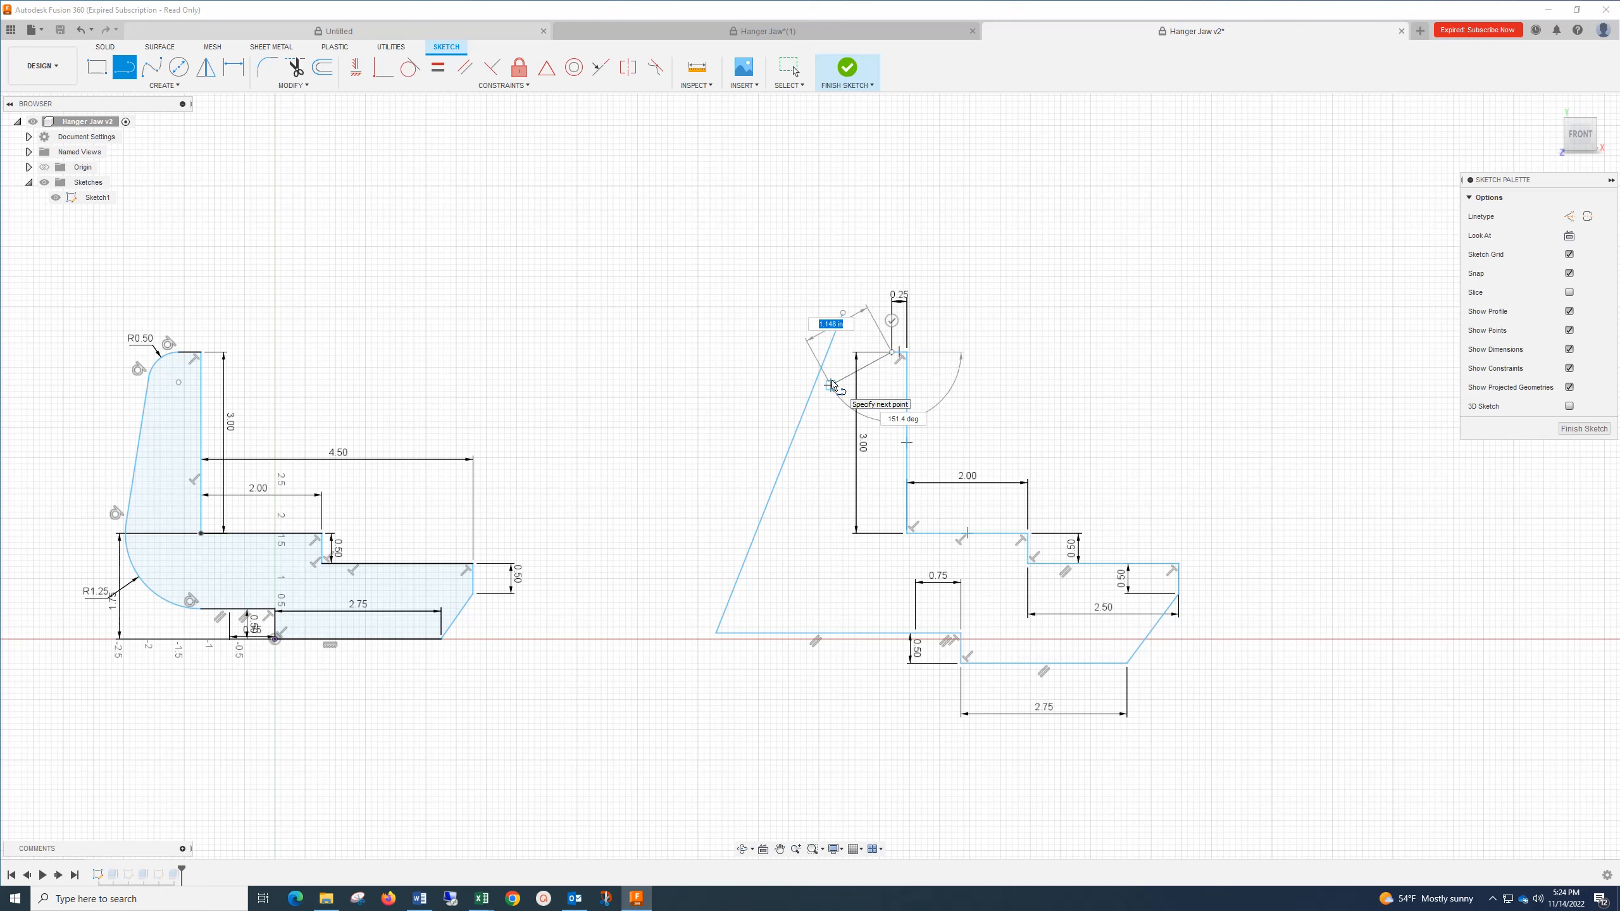
pyautogui.press('Escape')
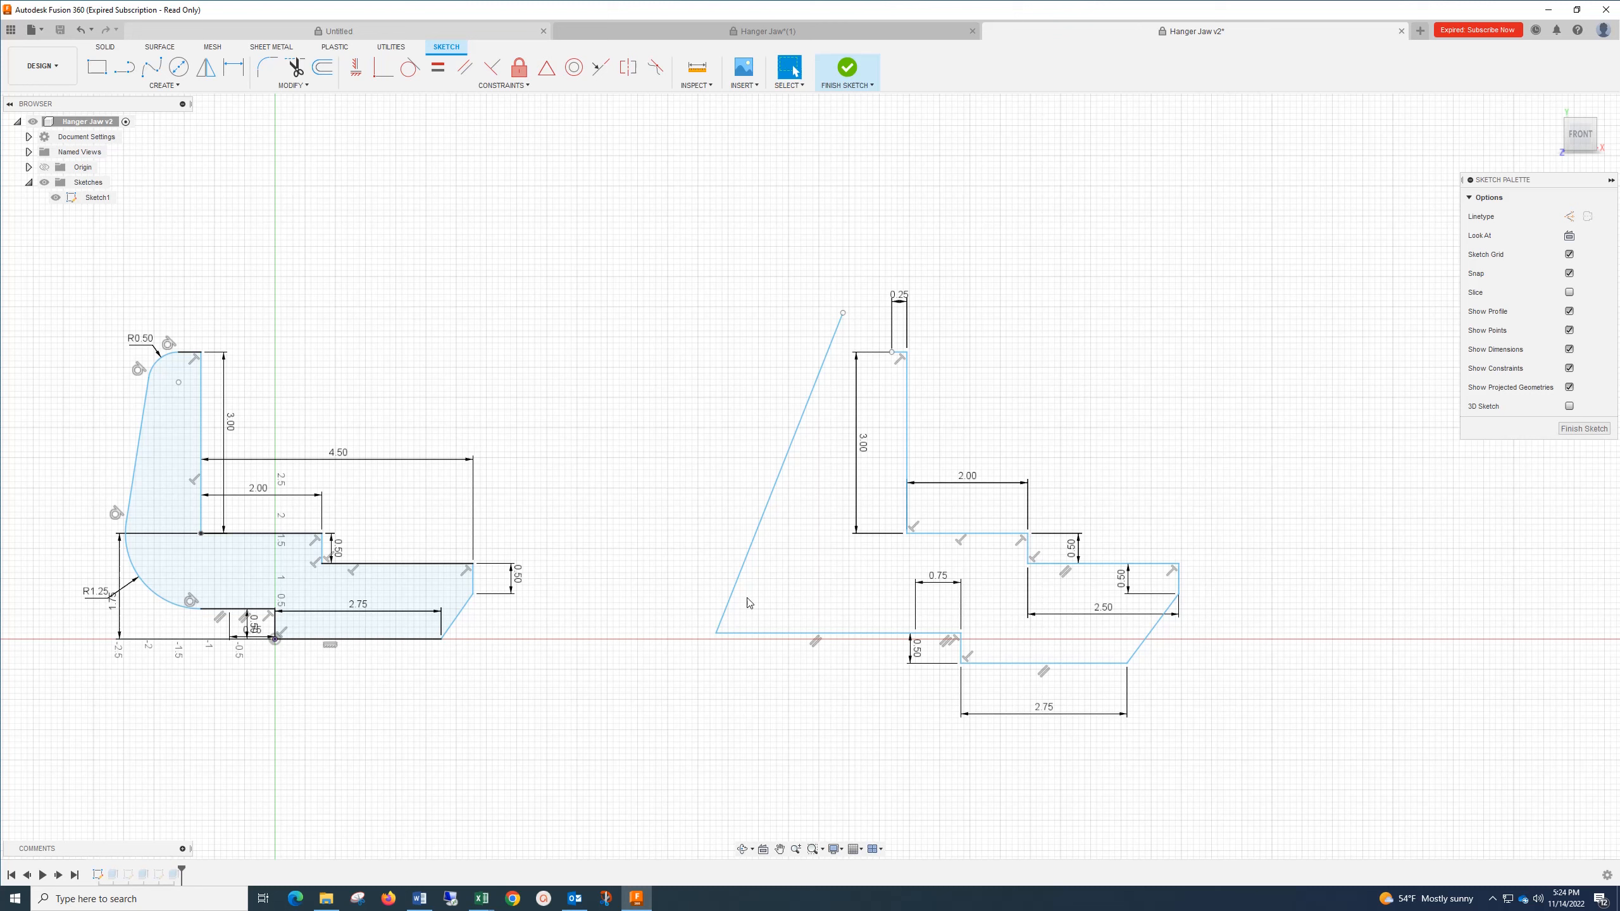
pyautogui.moveTo(176, 66)
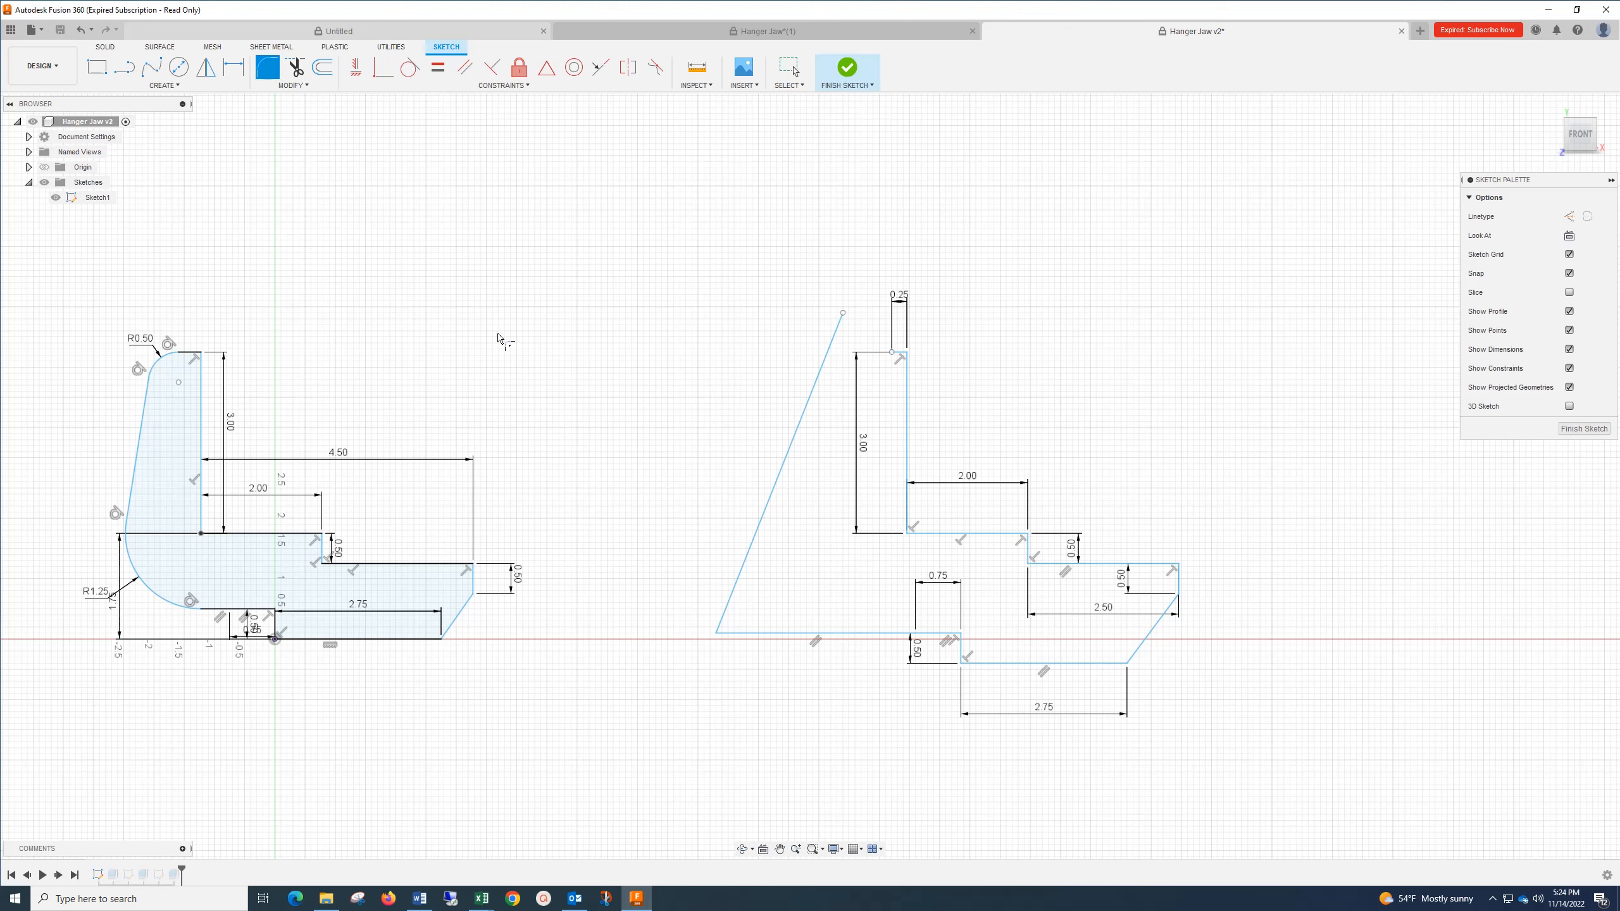
# Step: Round the slanted back line into an R1.25 arc, triggering the over-constraint warning
pyautogui.click(816, 631)
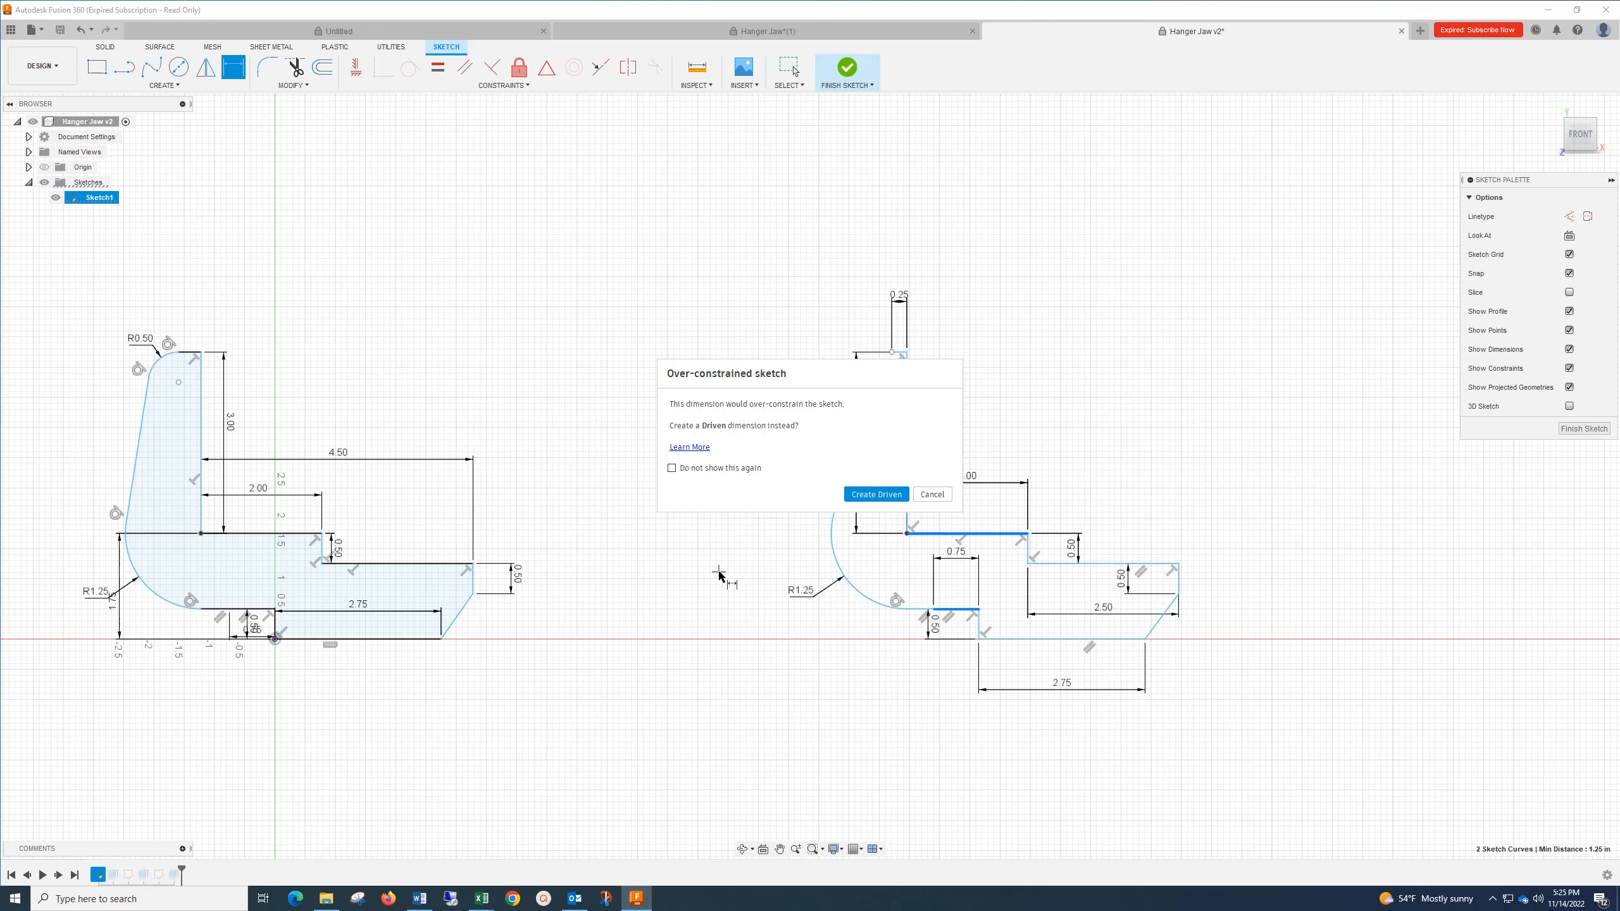
# Step: Cancel the over-constrained dimension warning, then select and deselect the horizontal profile edges
pyautogui.click(875, 493)
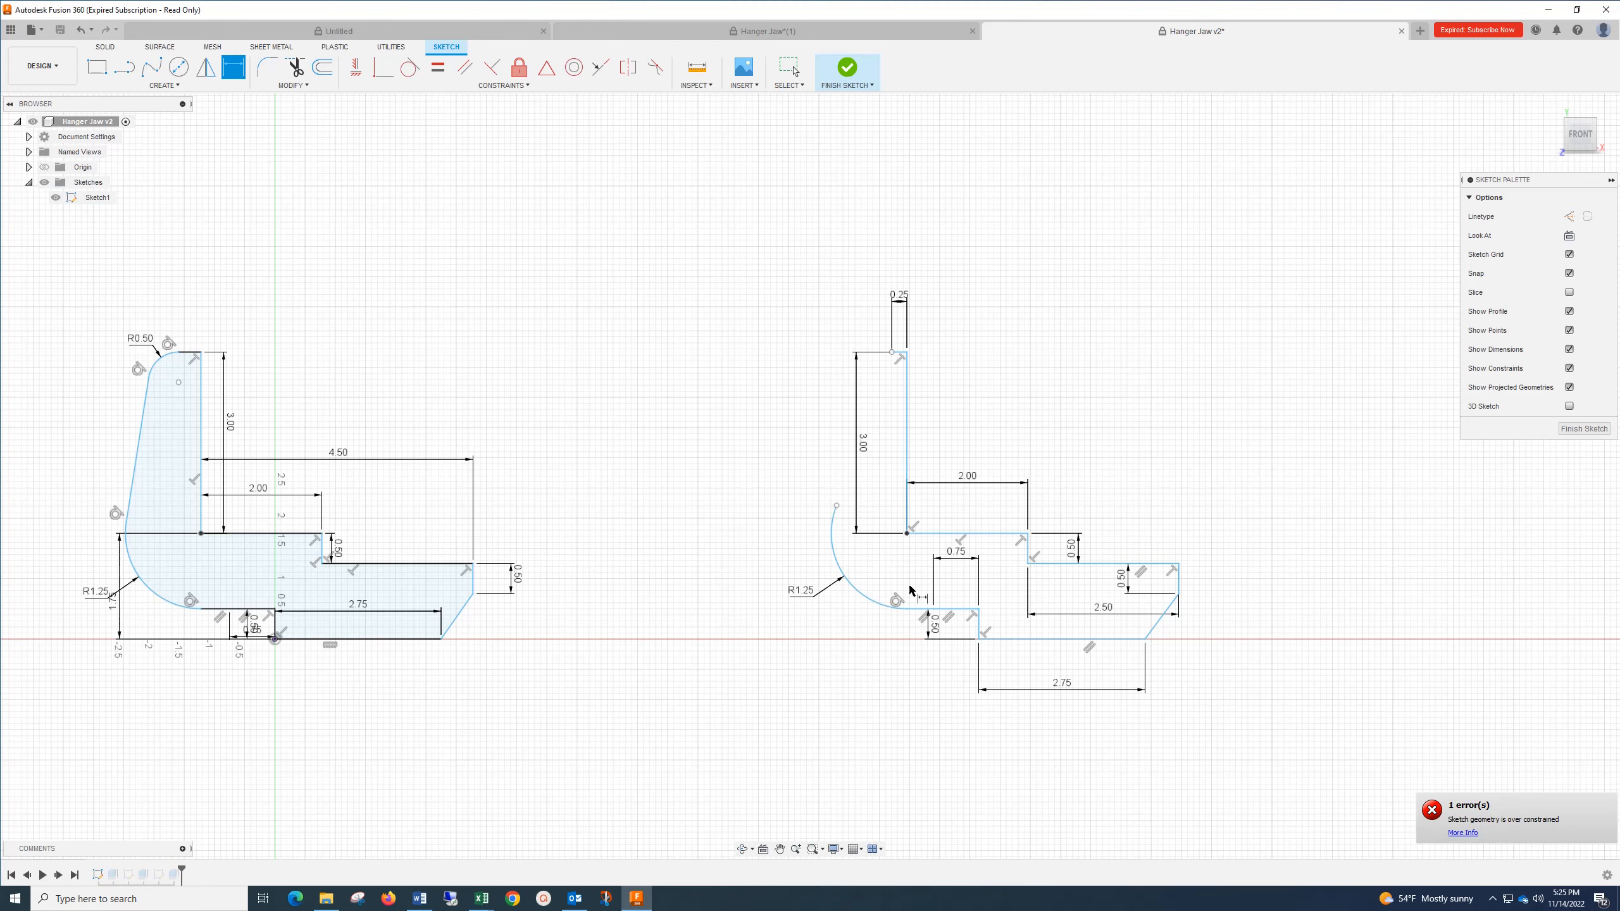
pyautogui.moveTo(666, 139)
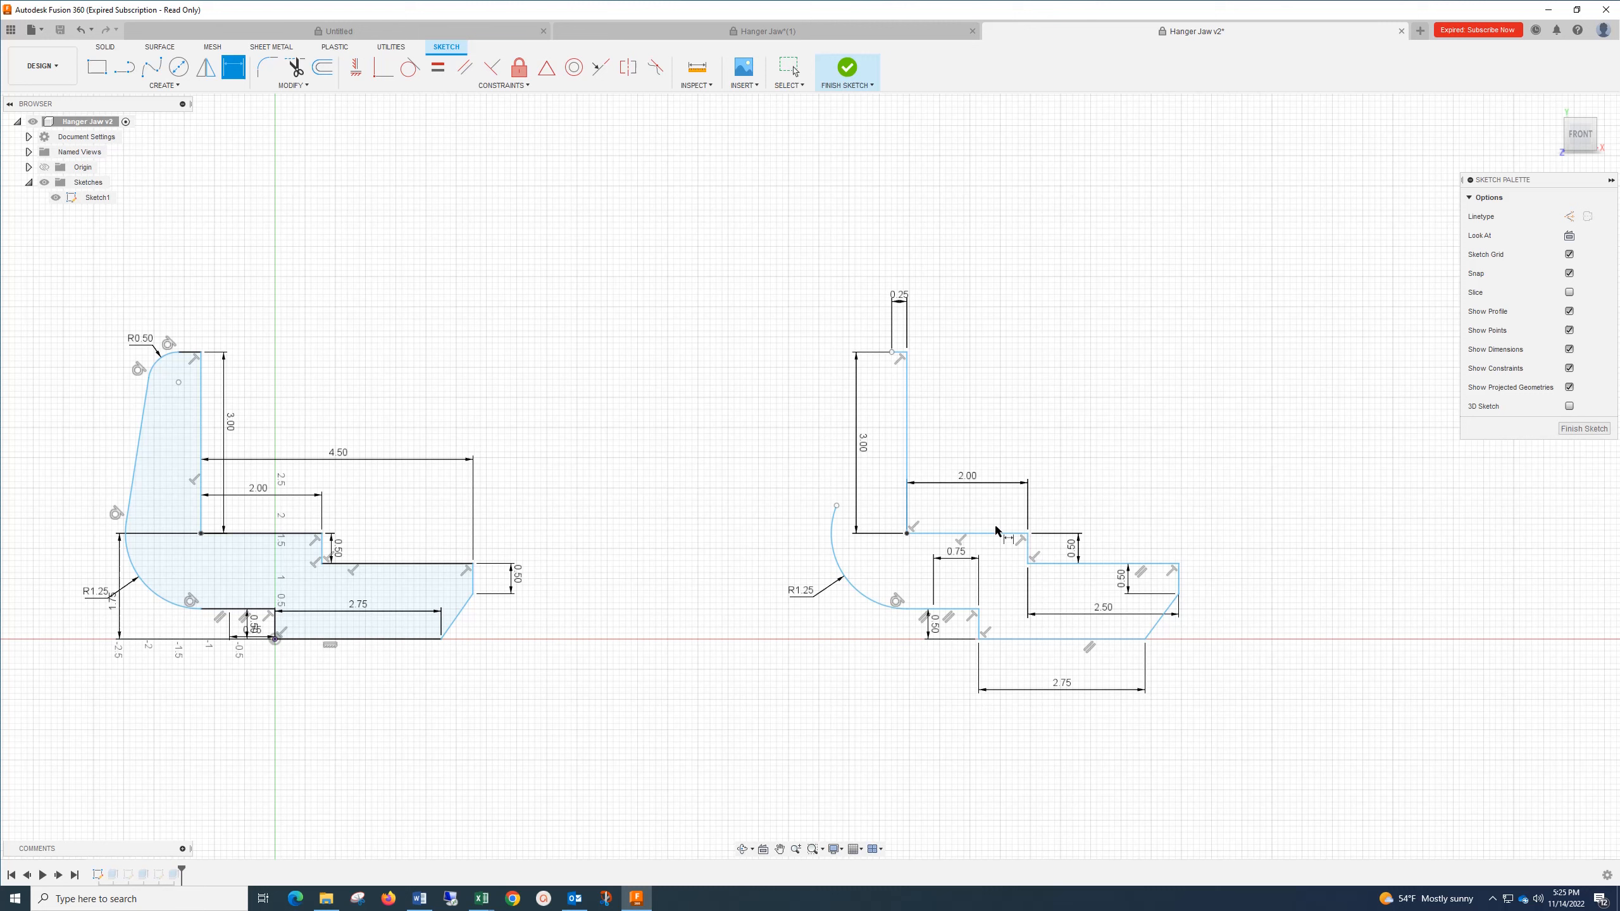
pyautogui.click(955, 533)
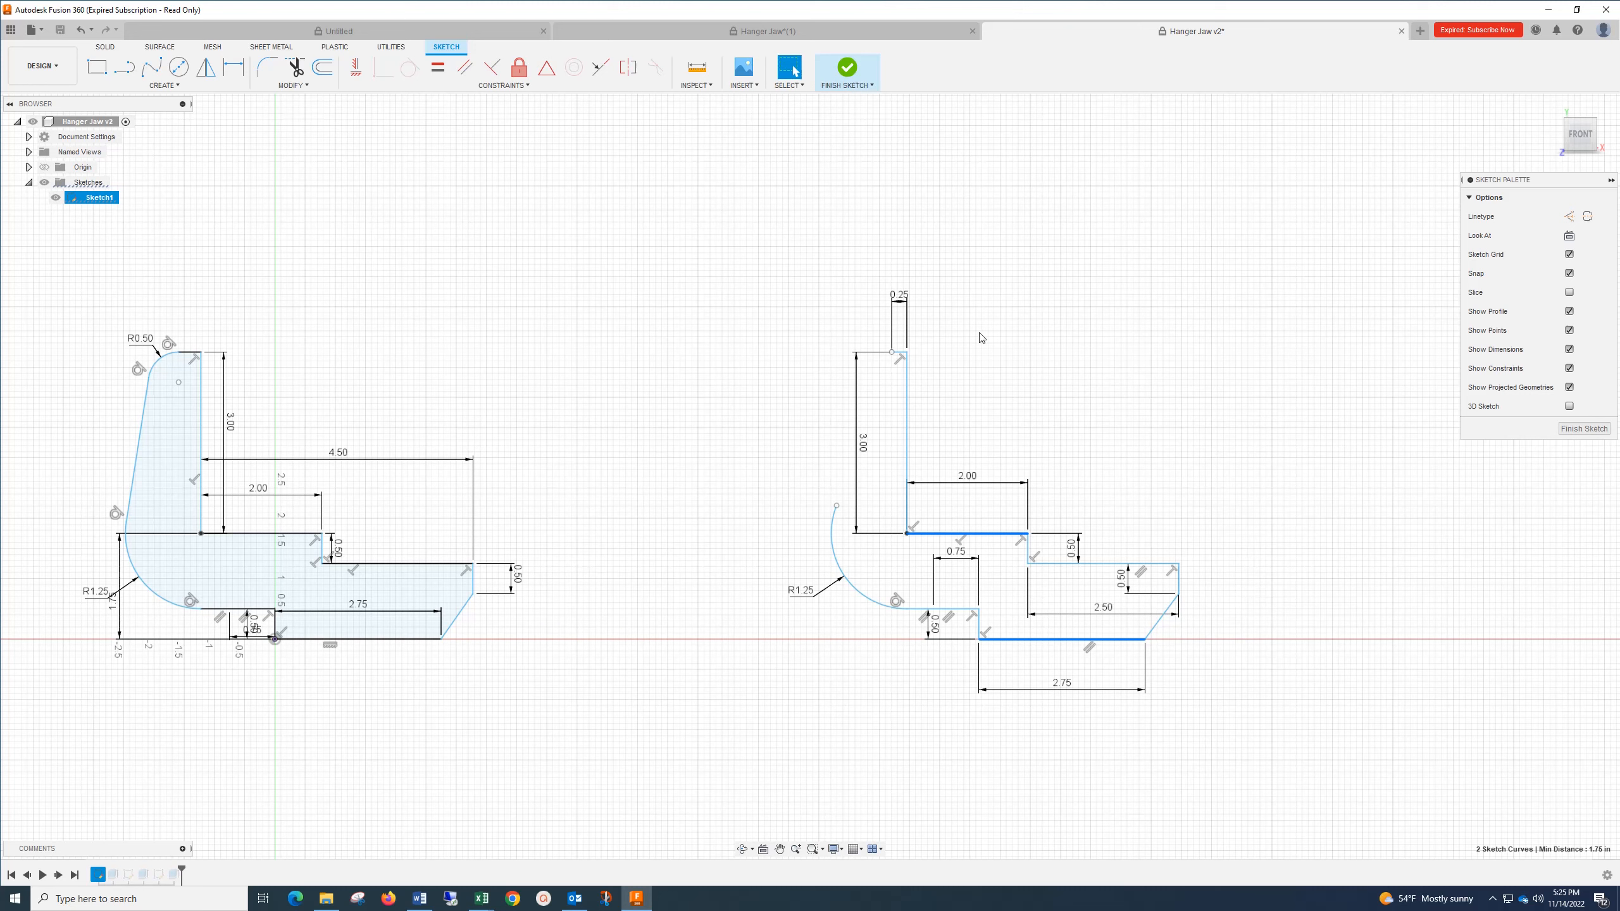
pyautogui.click(449, 186)
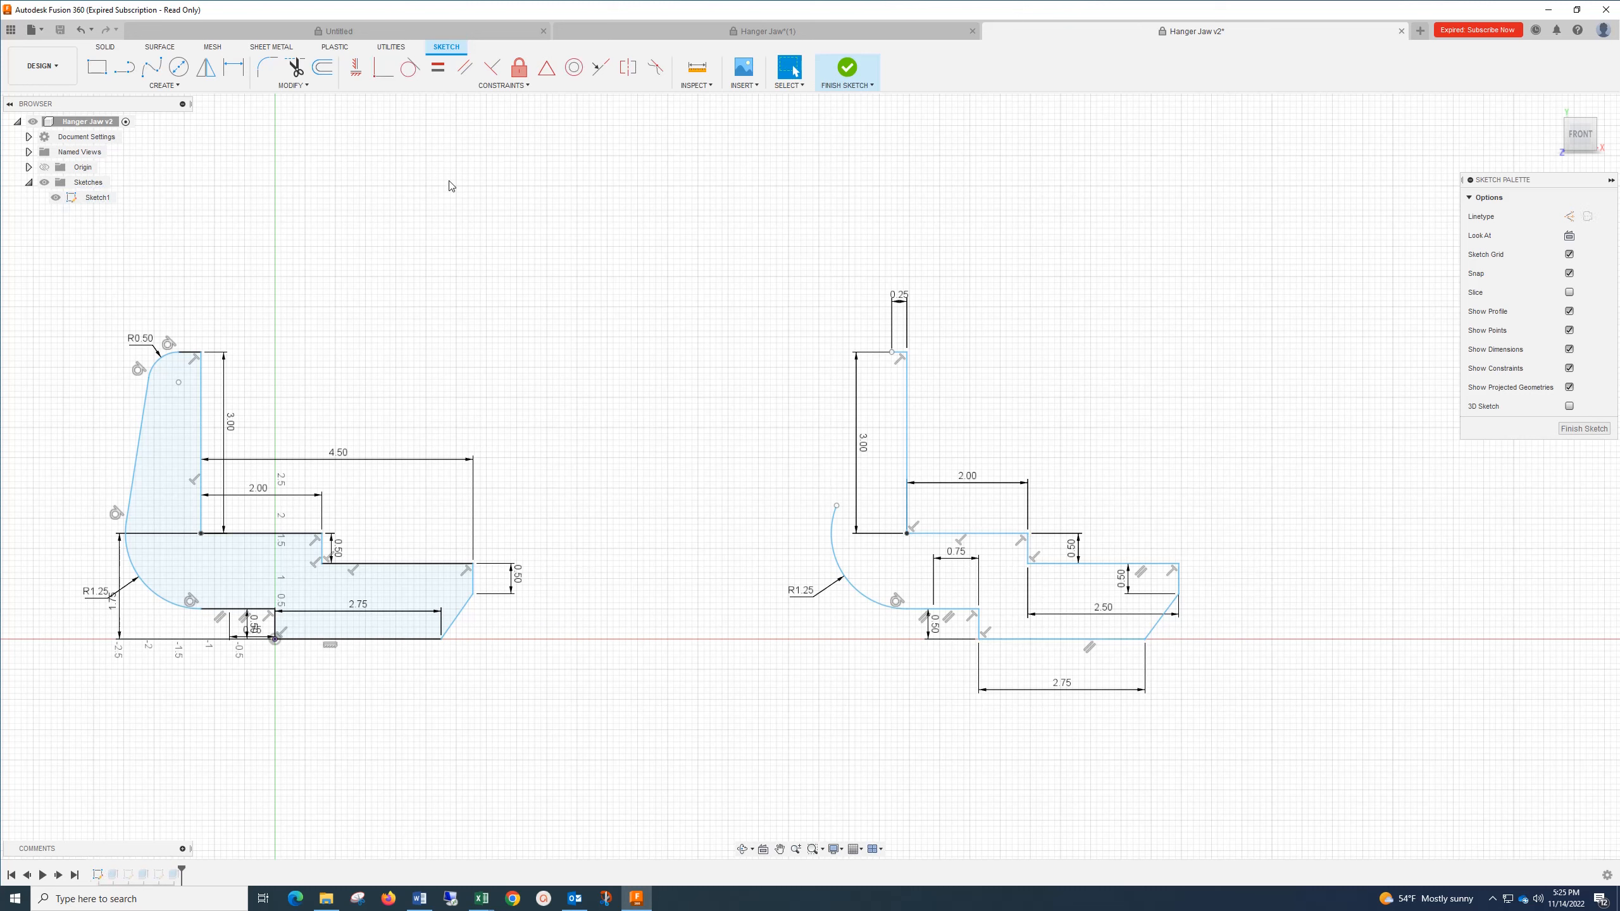
pyautogui.moveTo(208, 37)
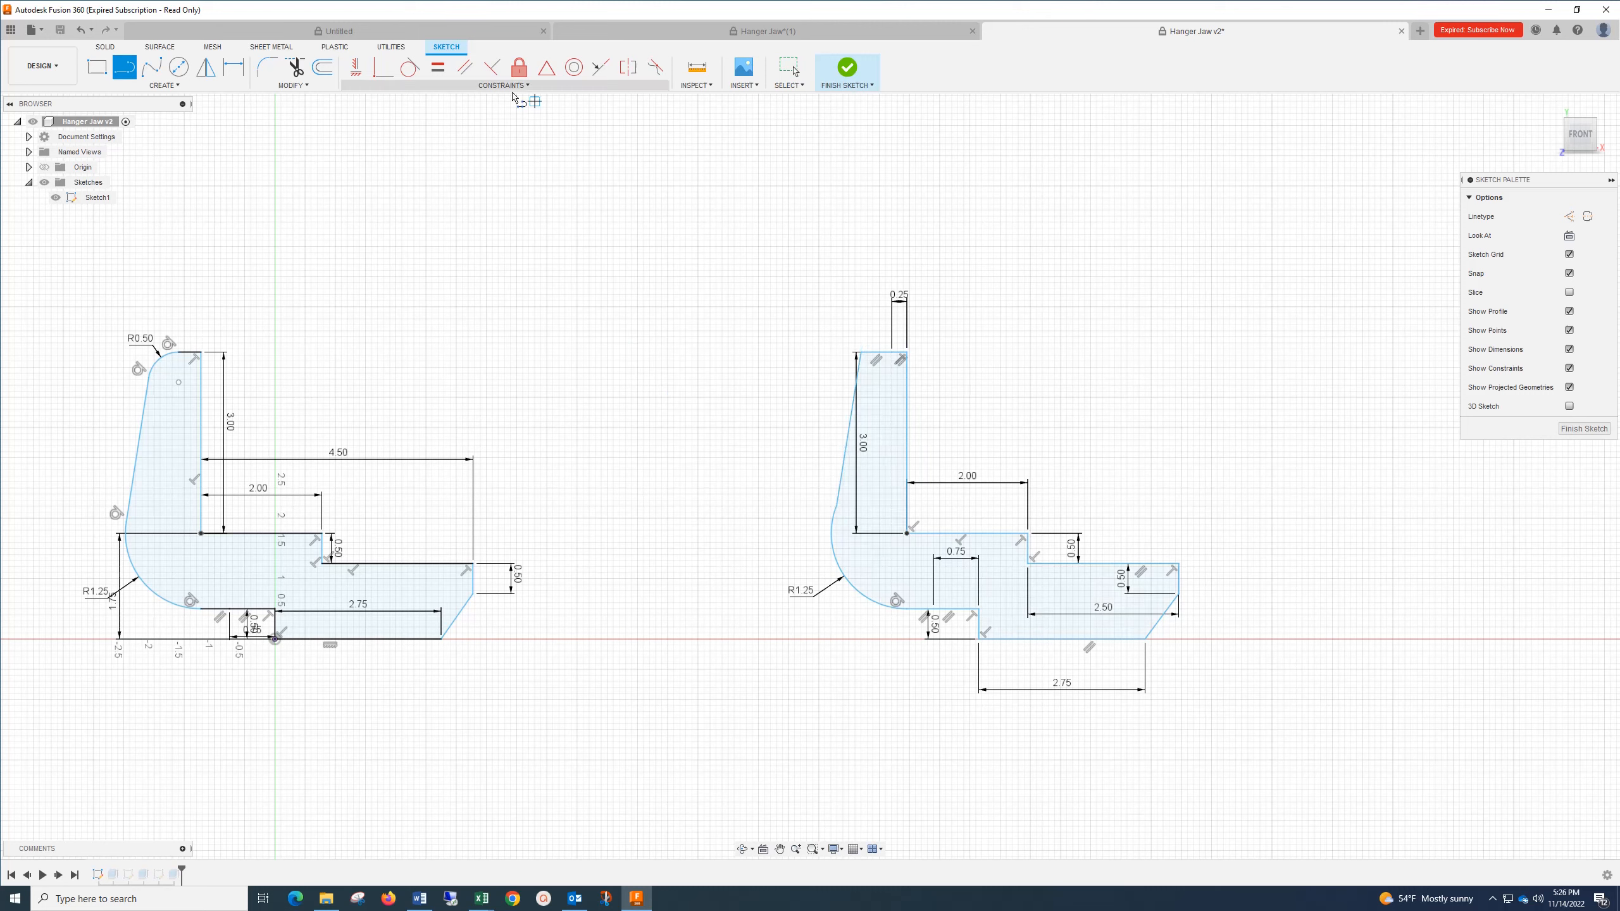
pyautogui.moveTo(266, 67)
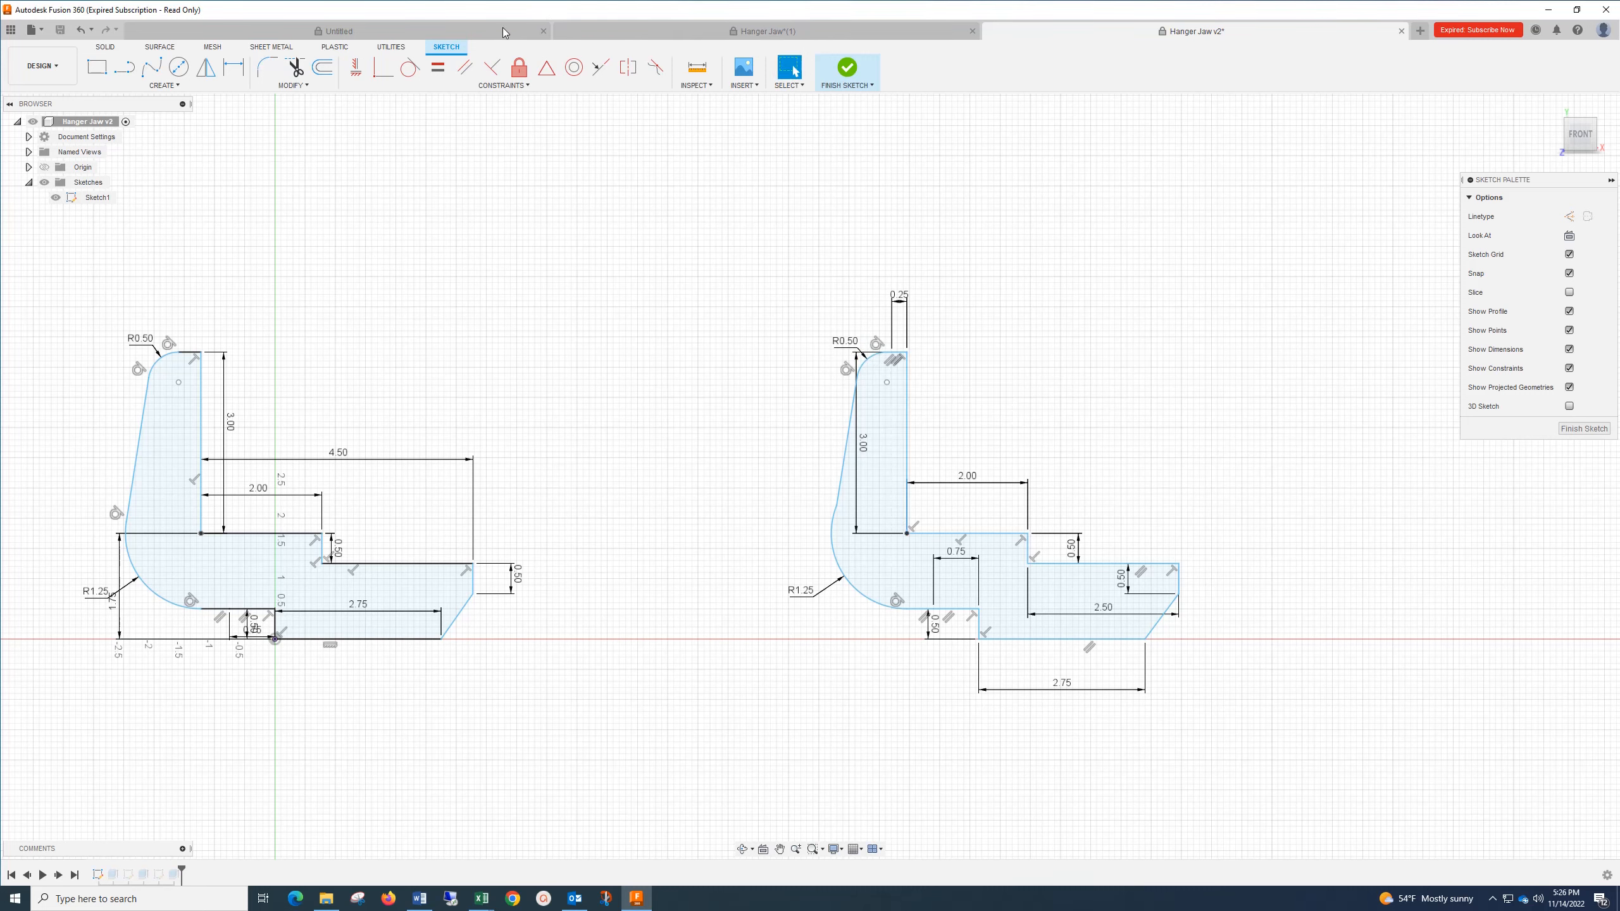
# Step: Make the back line tangent to the lower arc, then select and delete the duplicate outline
pyautogui.click(836, 527)
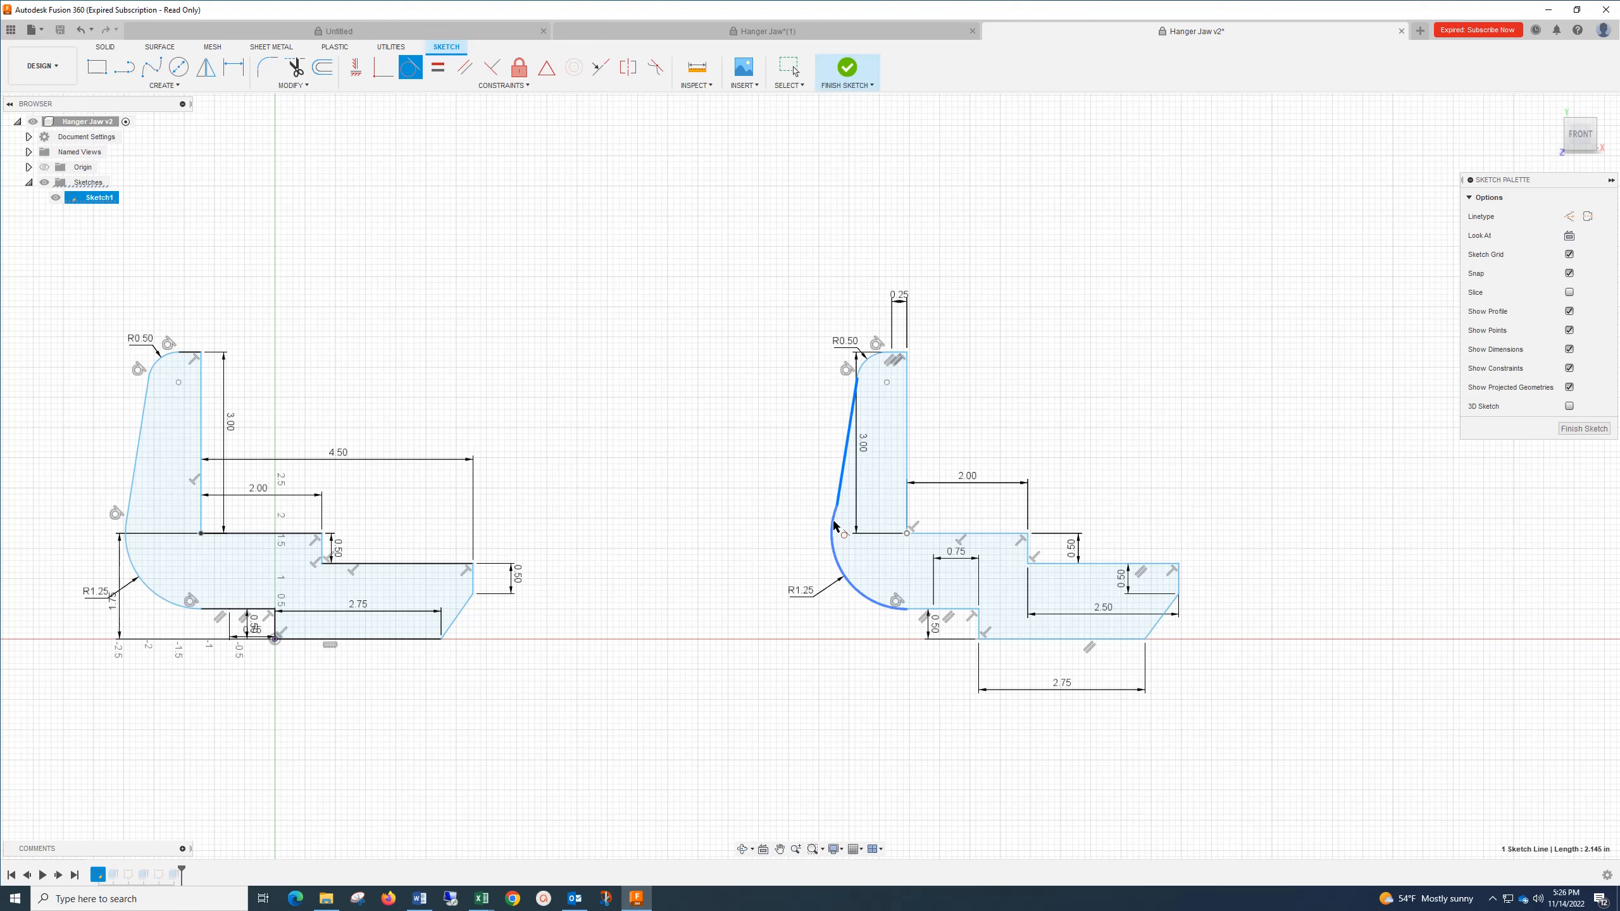
pyautogui.click(1291, 506)
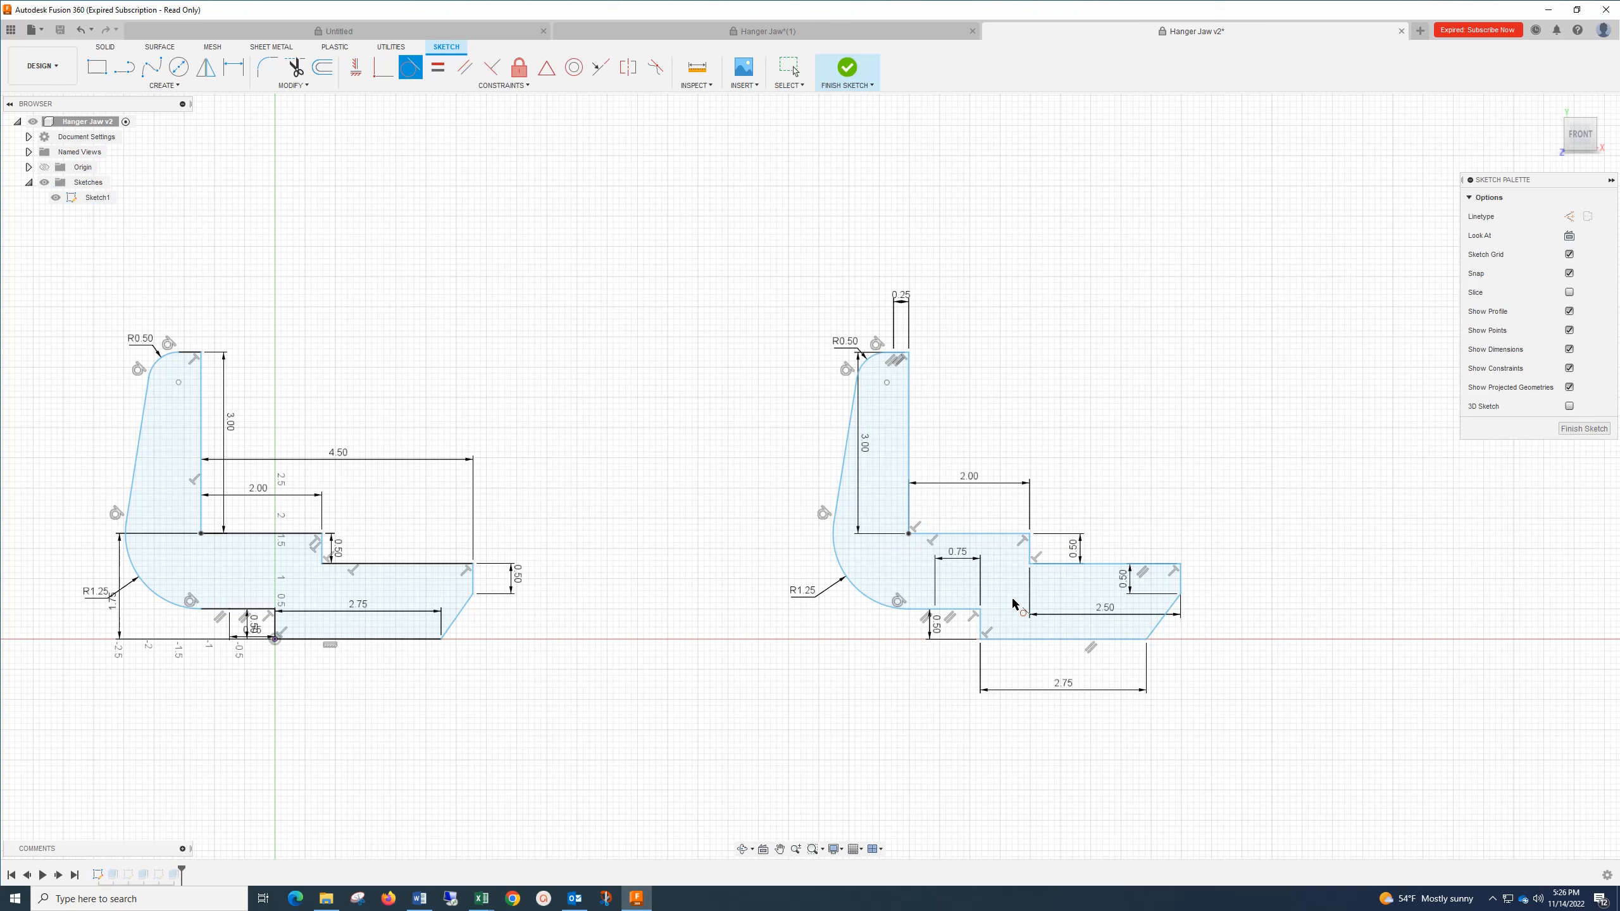
pyautogui.moveTo(1133, 618)
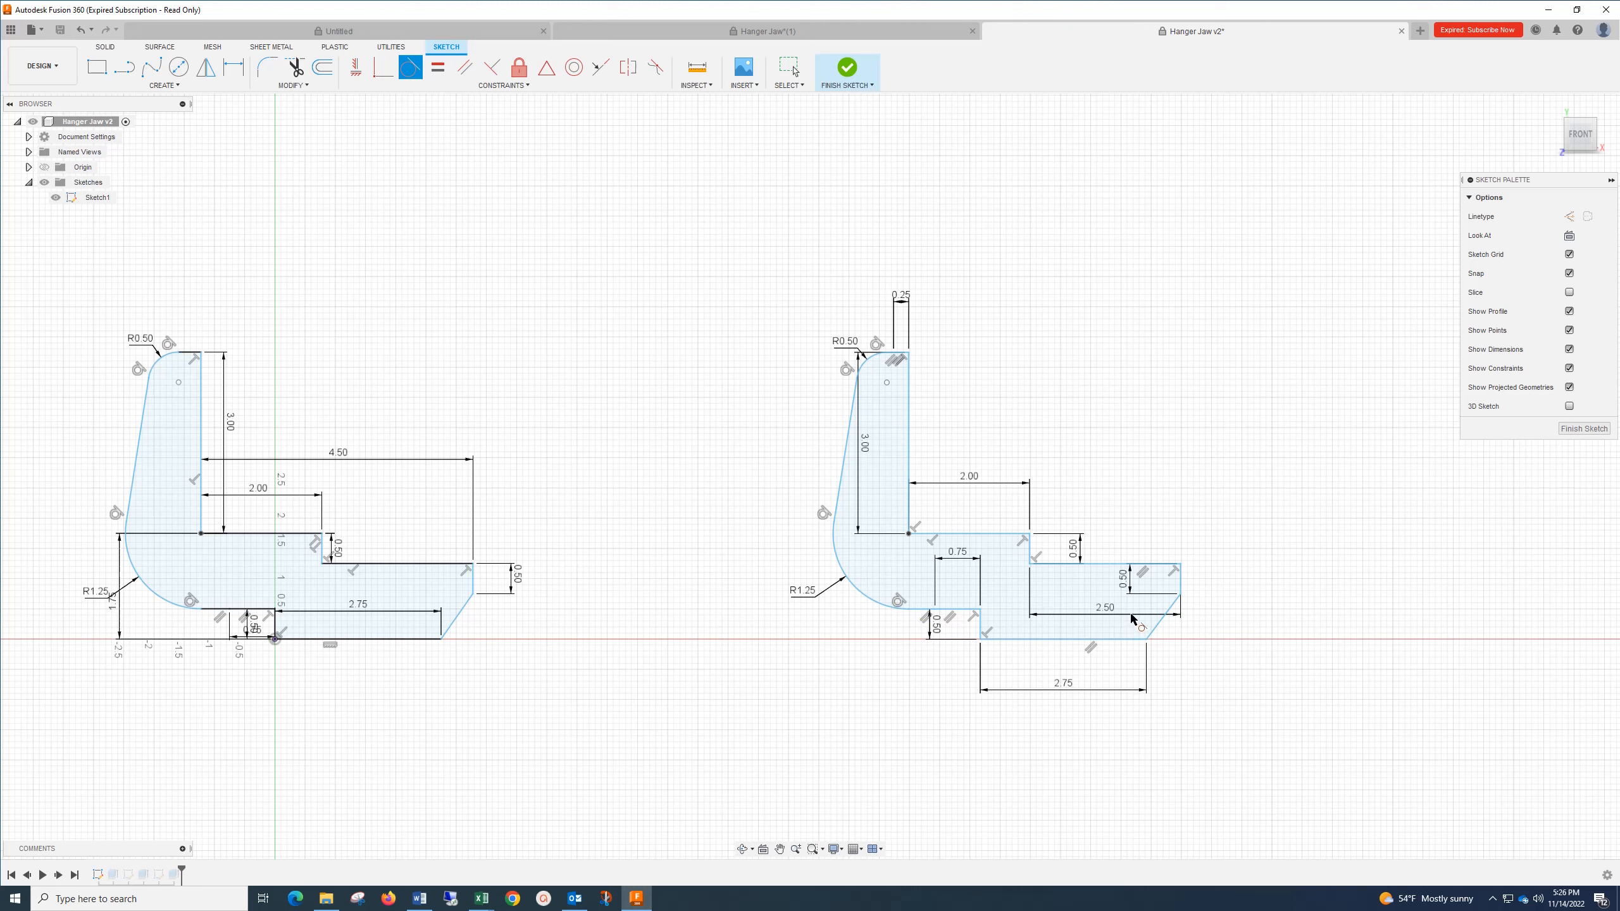
pyautogui.moveTo(817, 394)
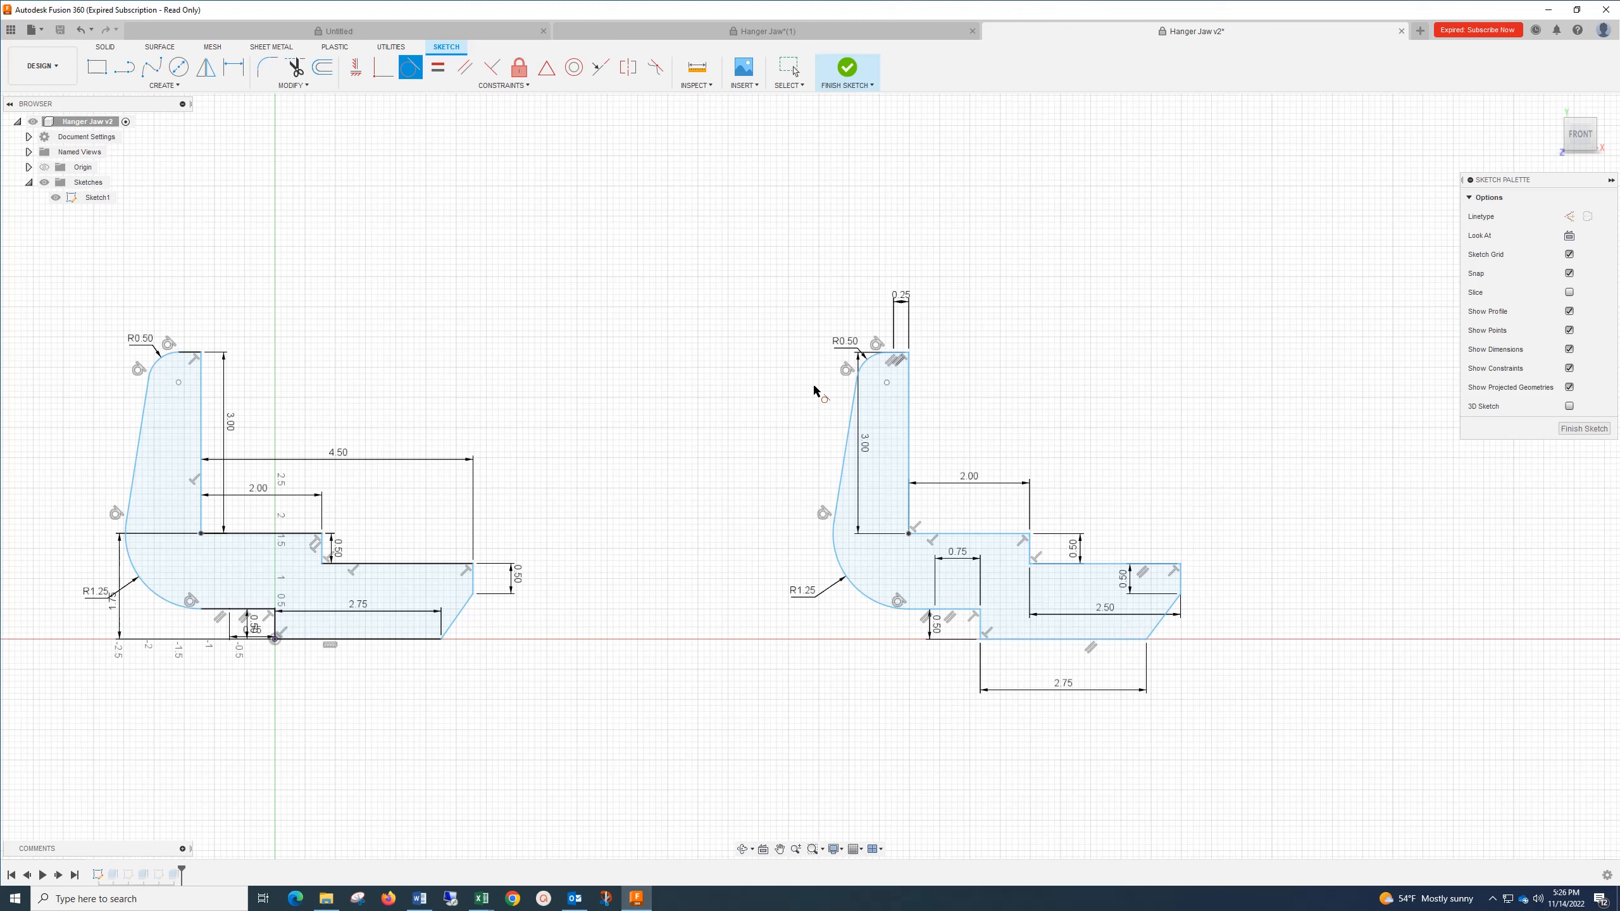
pyautogui.moveTo(556, 645)
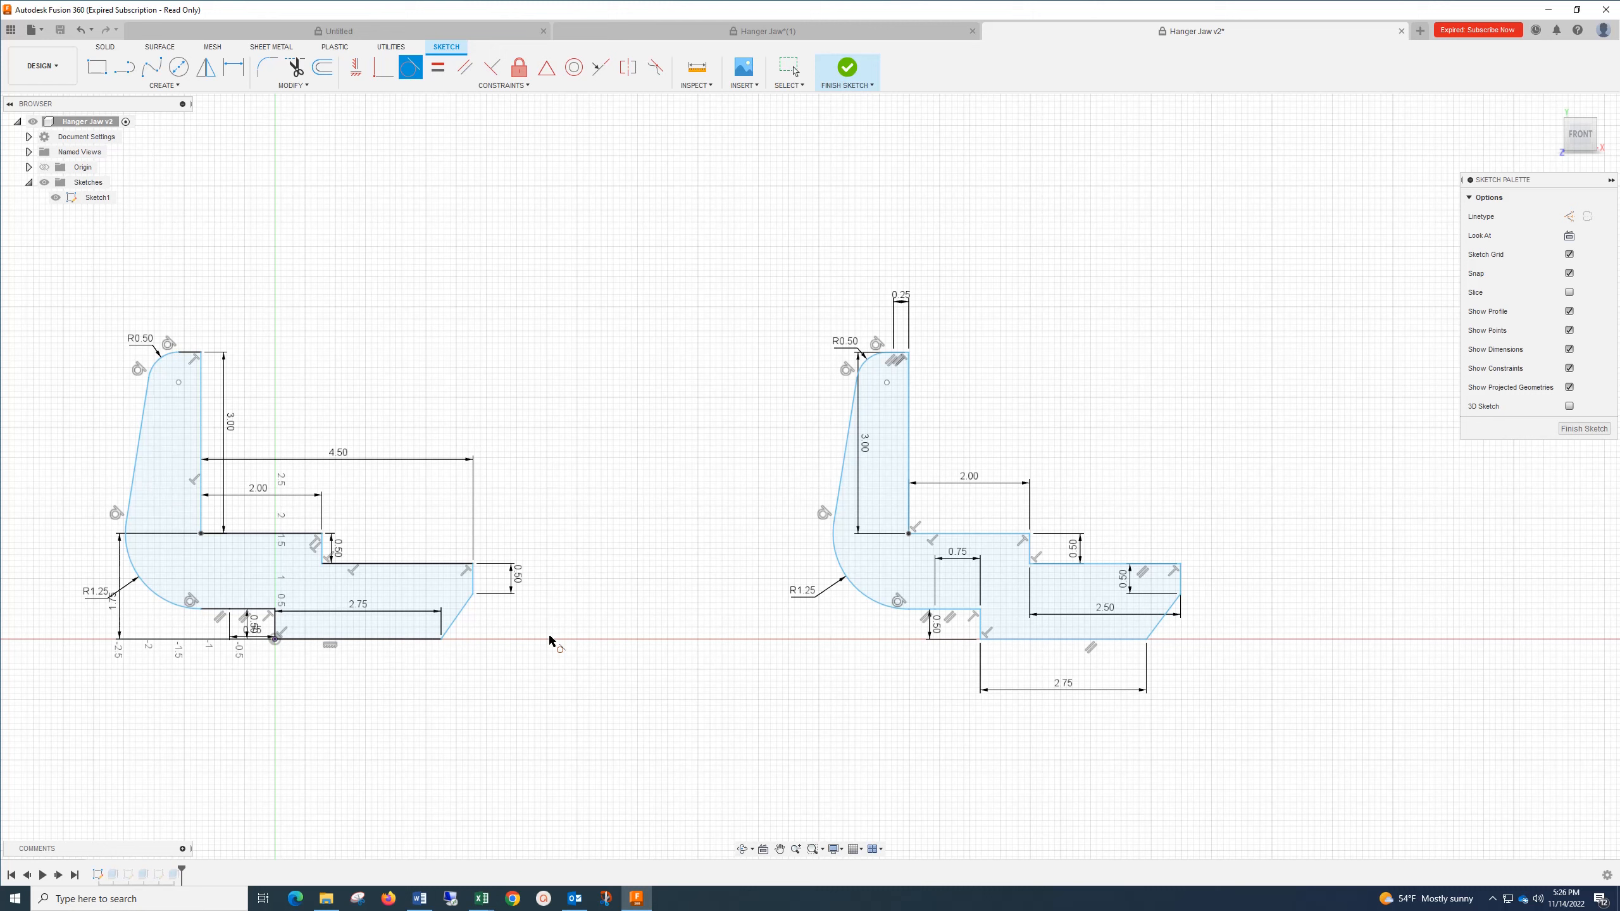
pyautogui.moveTo(1354, 193)
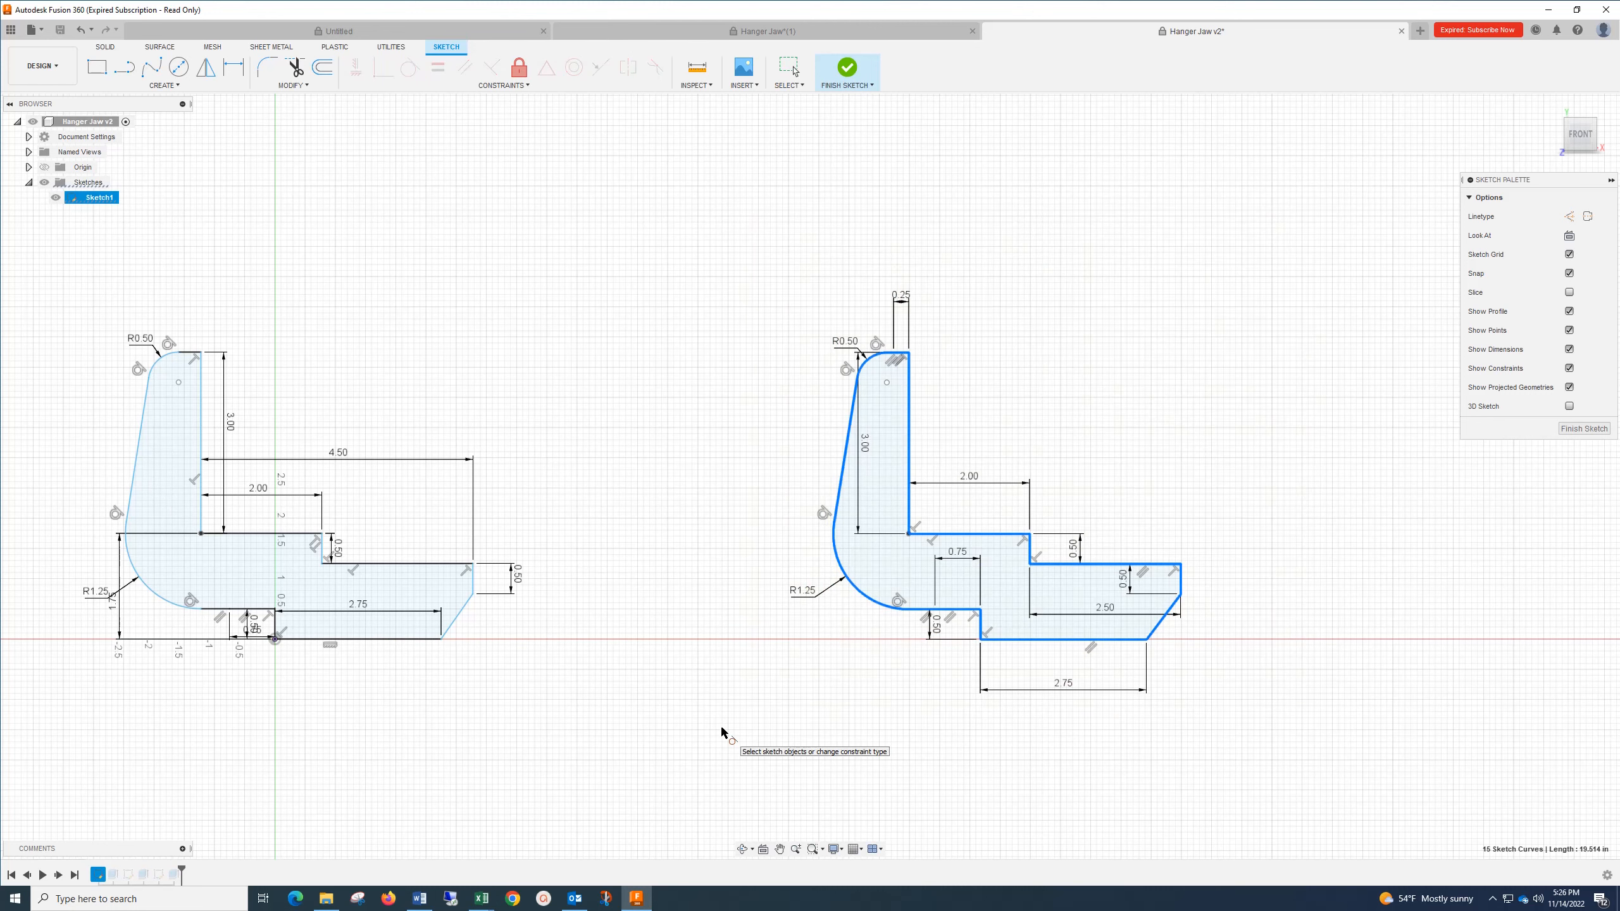
pyautogui.click(1154, 370)
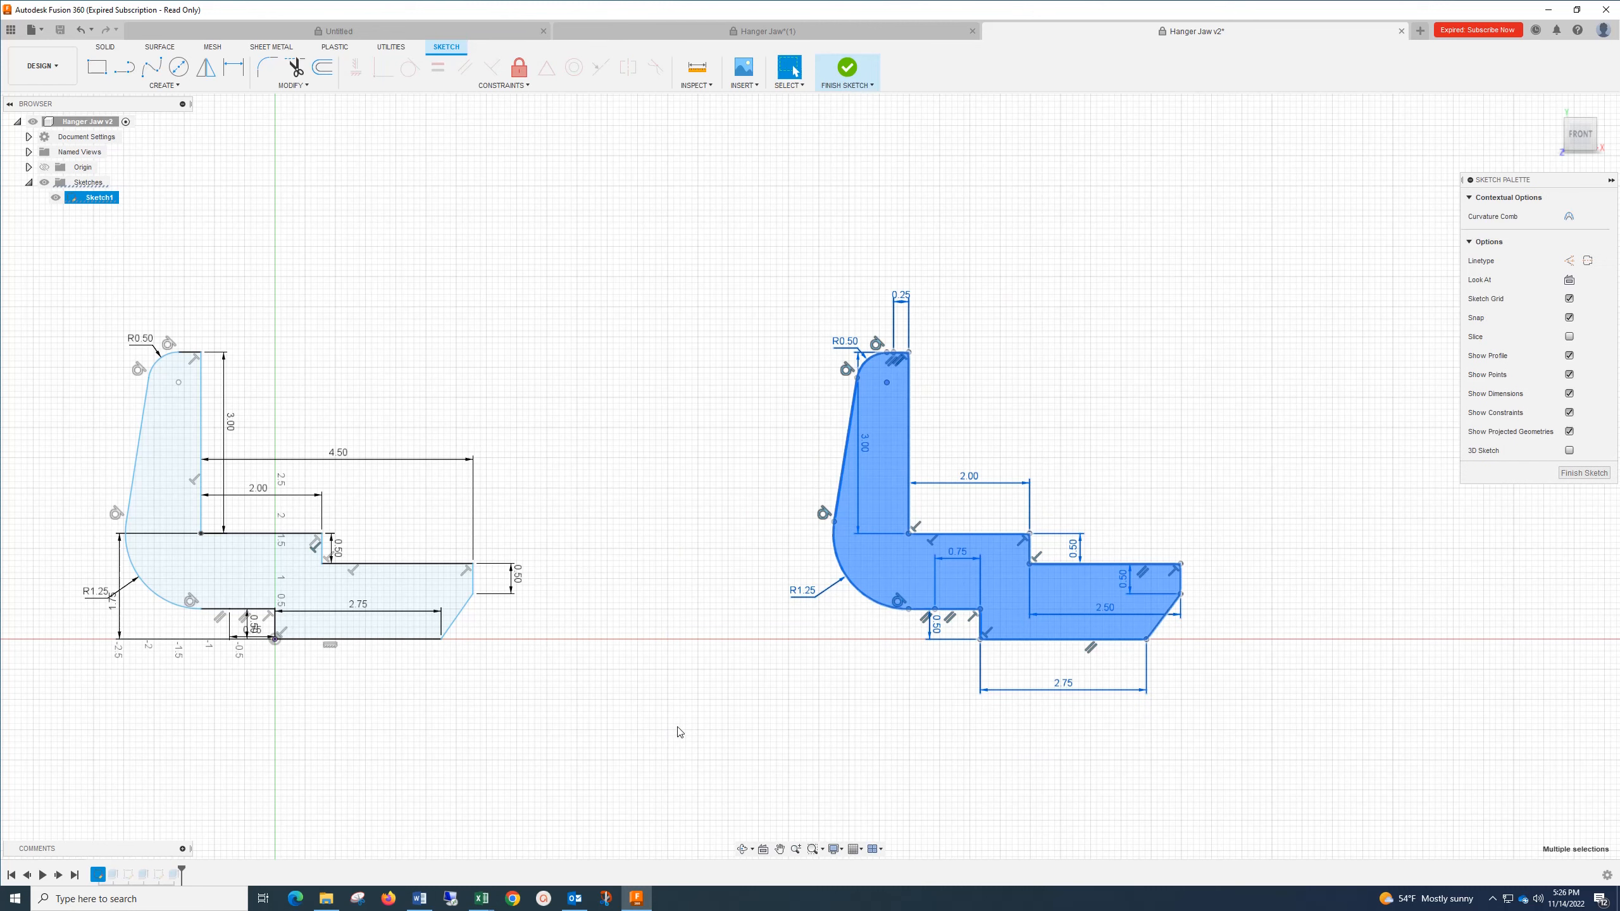
pyautogui.click(918, 518)
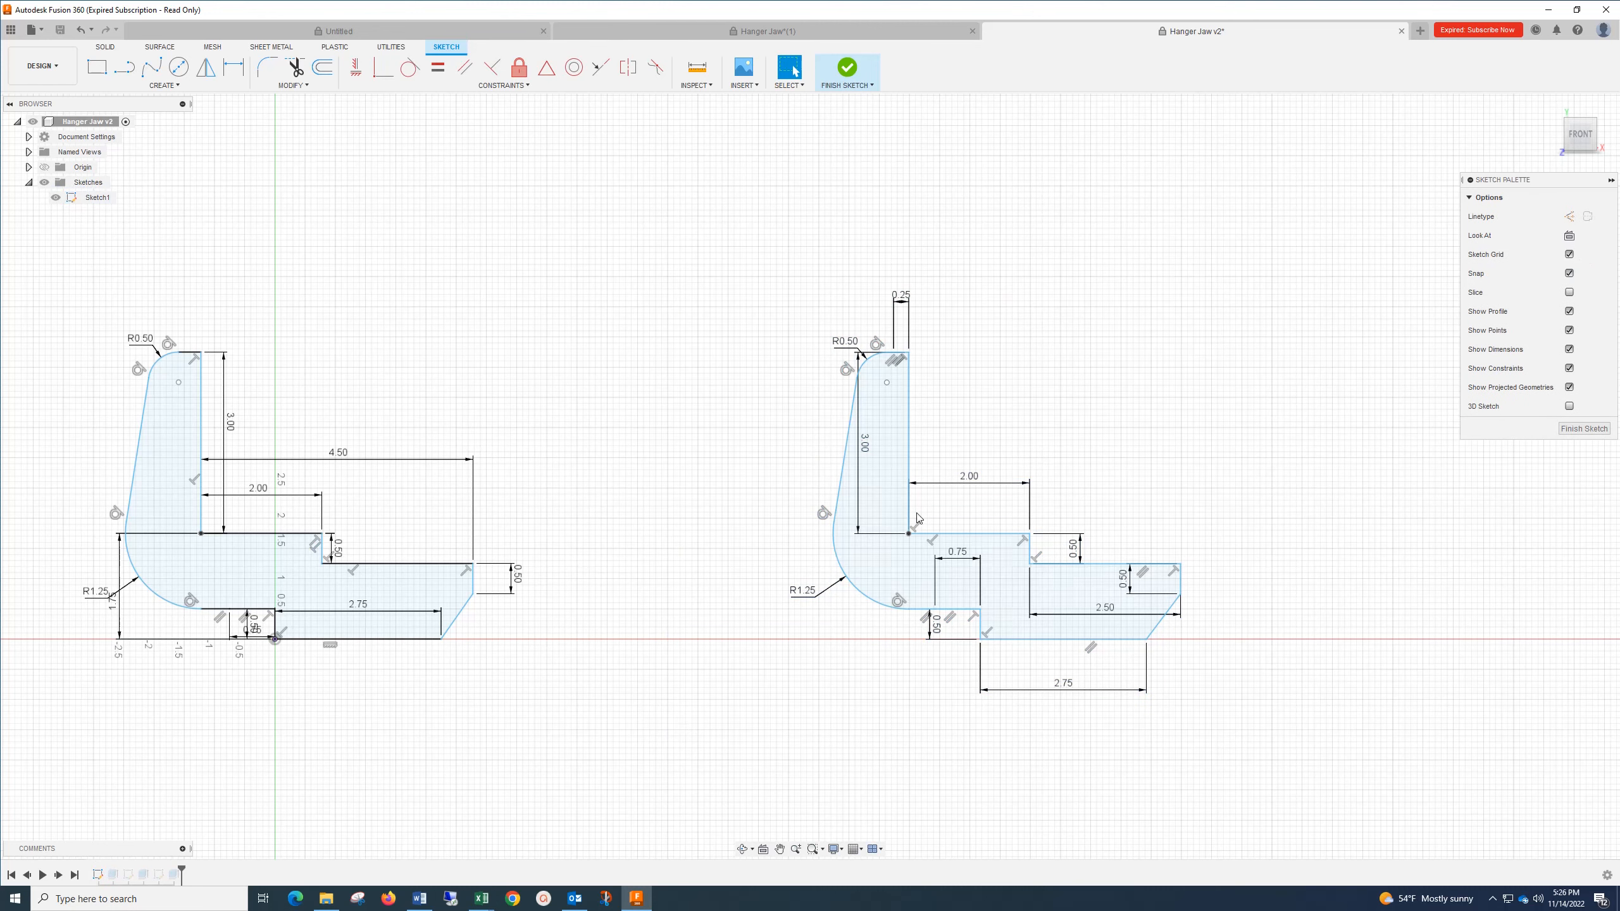
pyautogui.moveTo(831, 302)
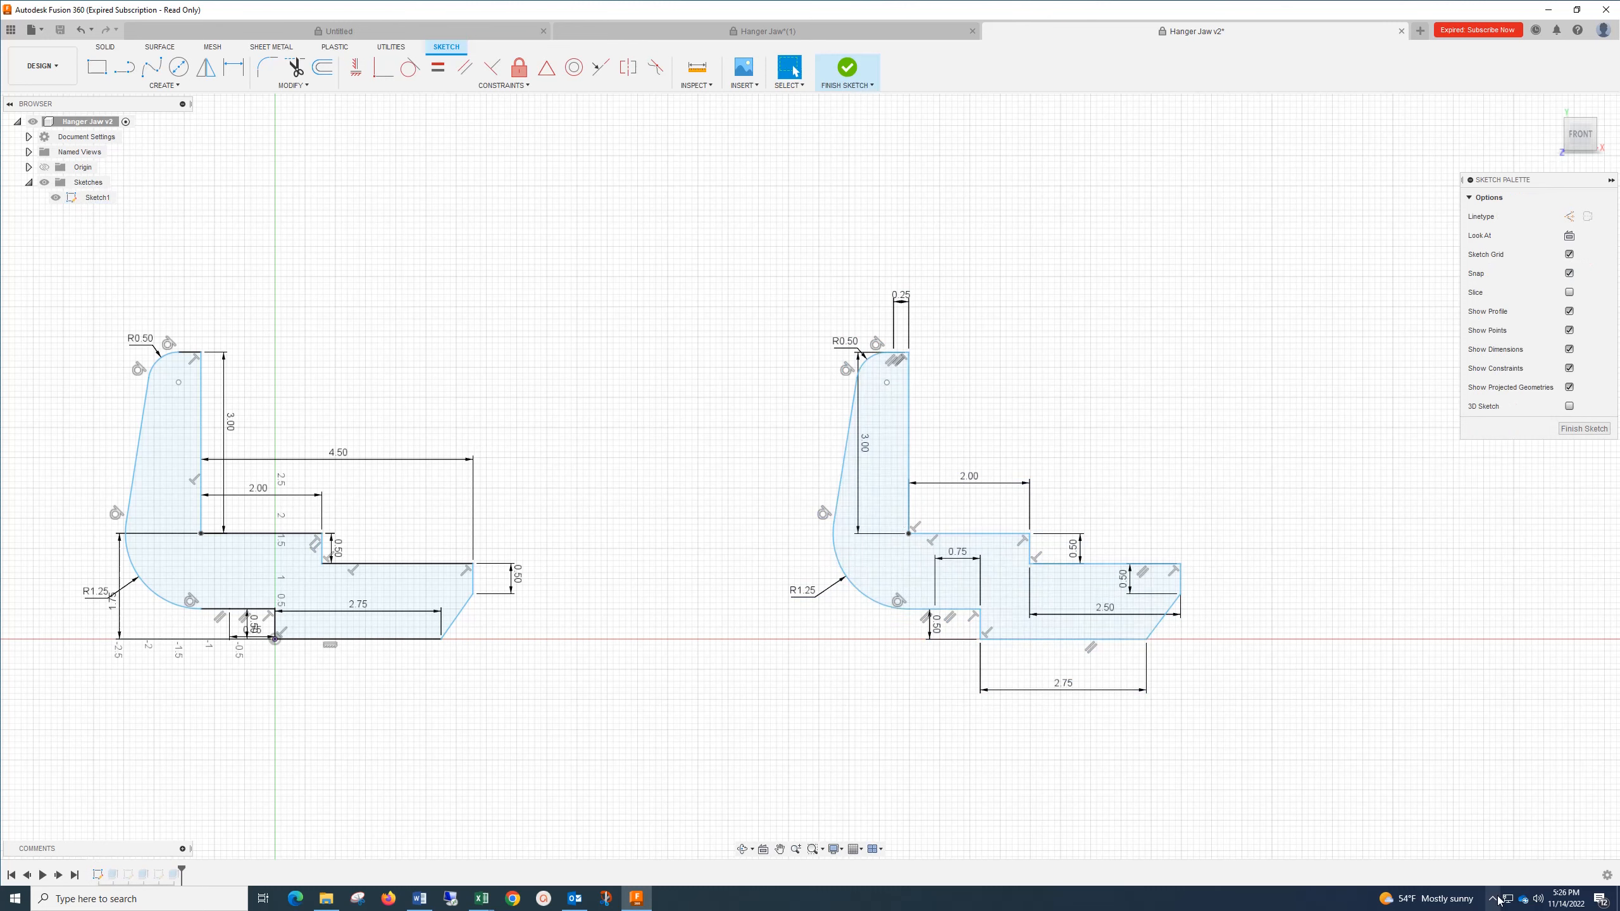
pyautogui.click(1507, 870)
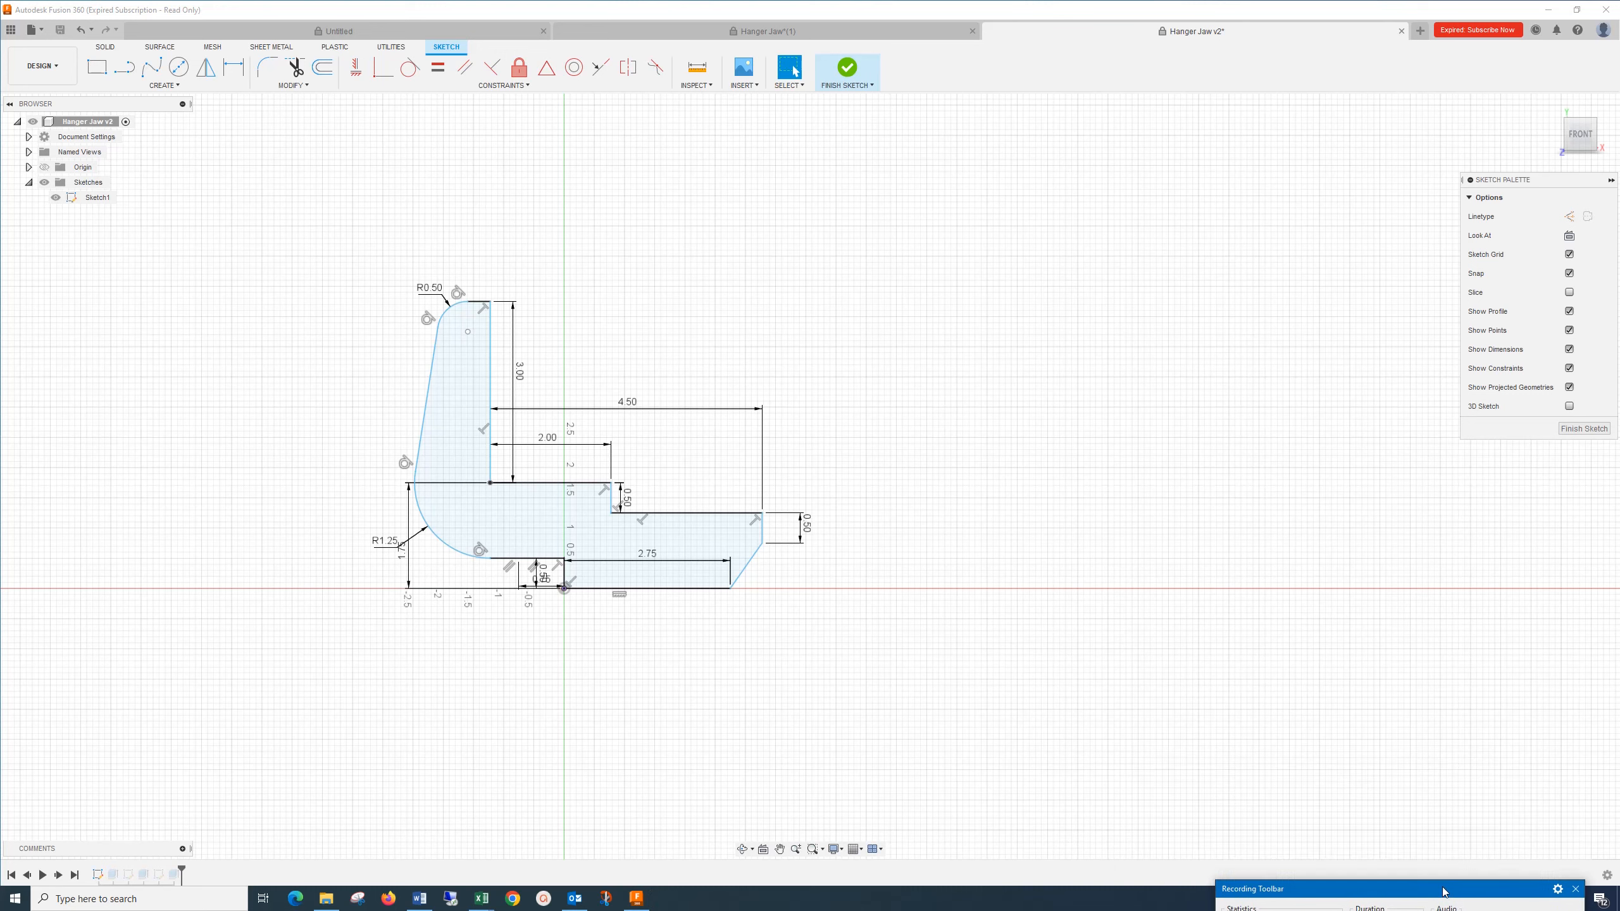
# Step: Finish Sketch1 in home view, cancel an extrude, and open Sketch2's right-click menu
pyautogui.click(846, 67)
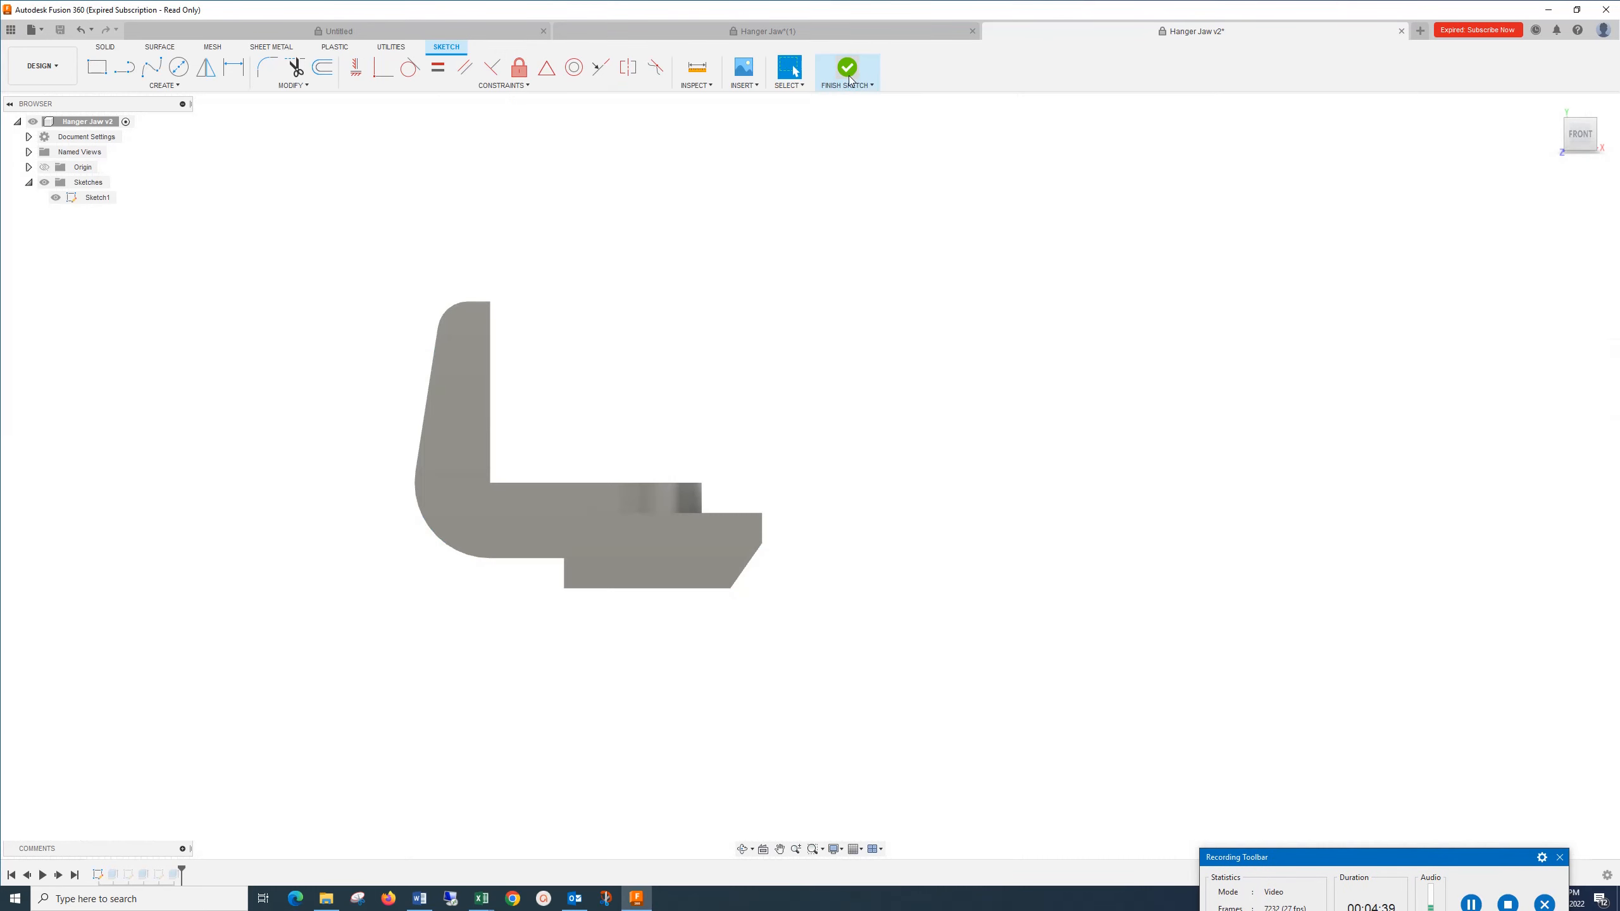
pyautogui.click(846, 67)
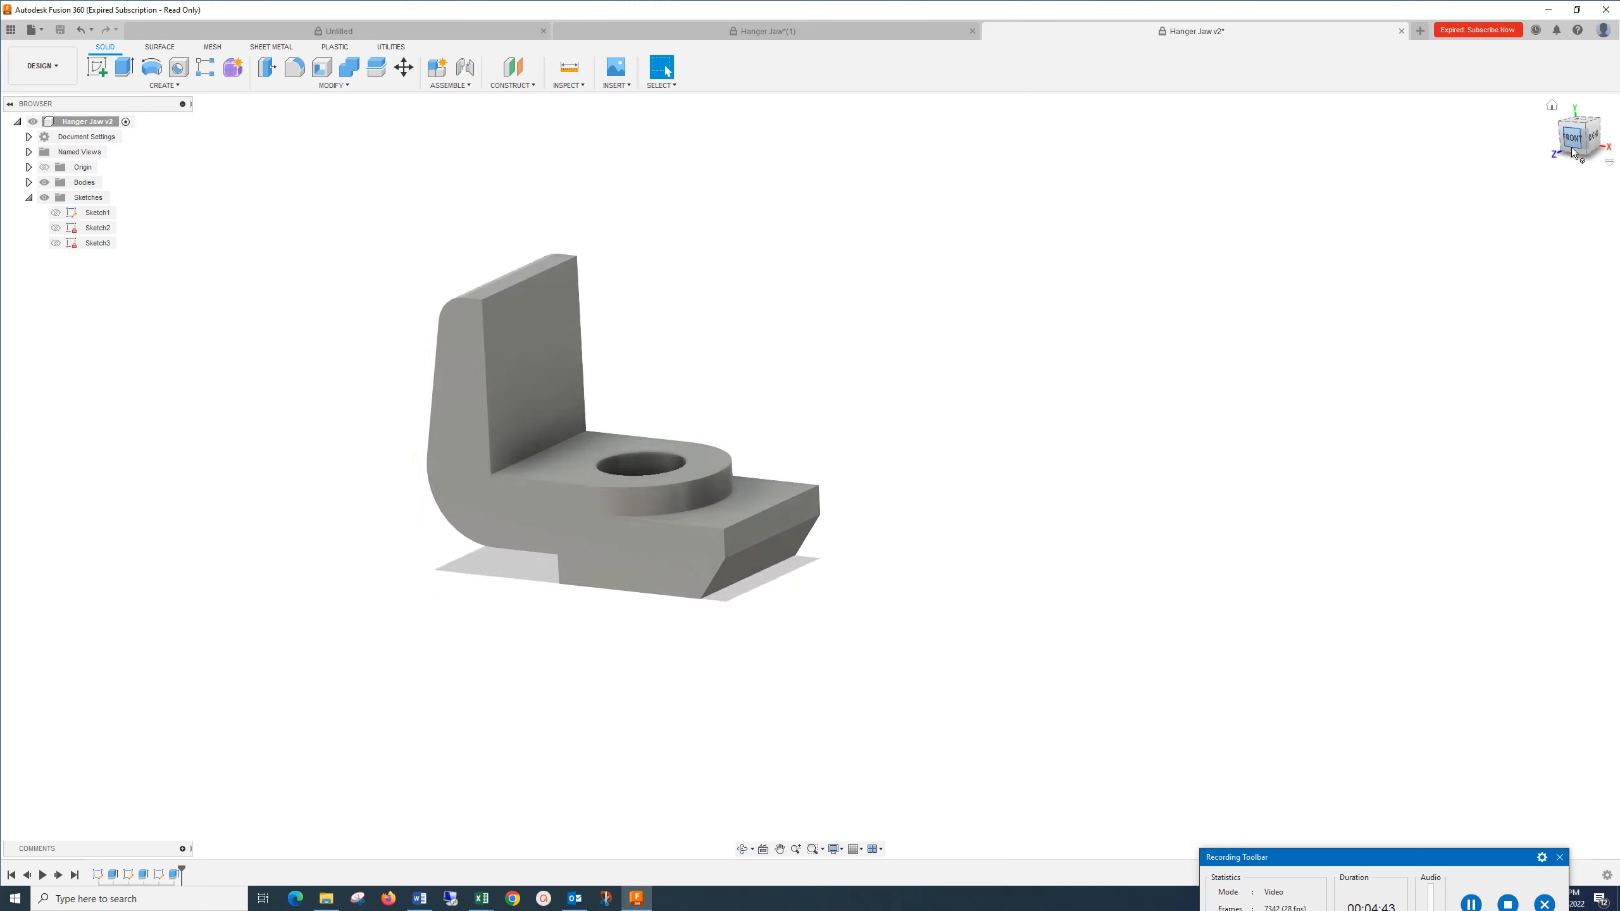
pyautogui.moveTo(99, 66)
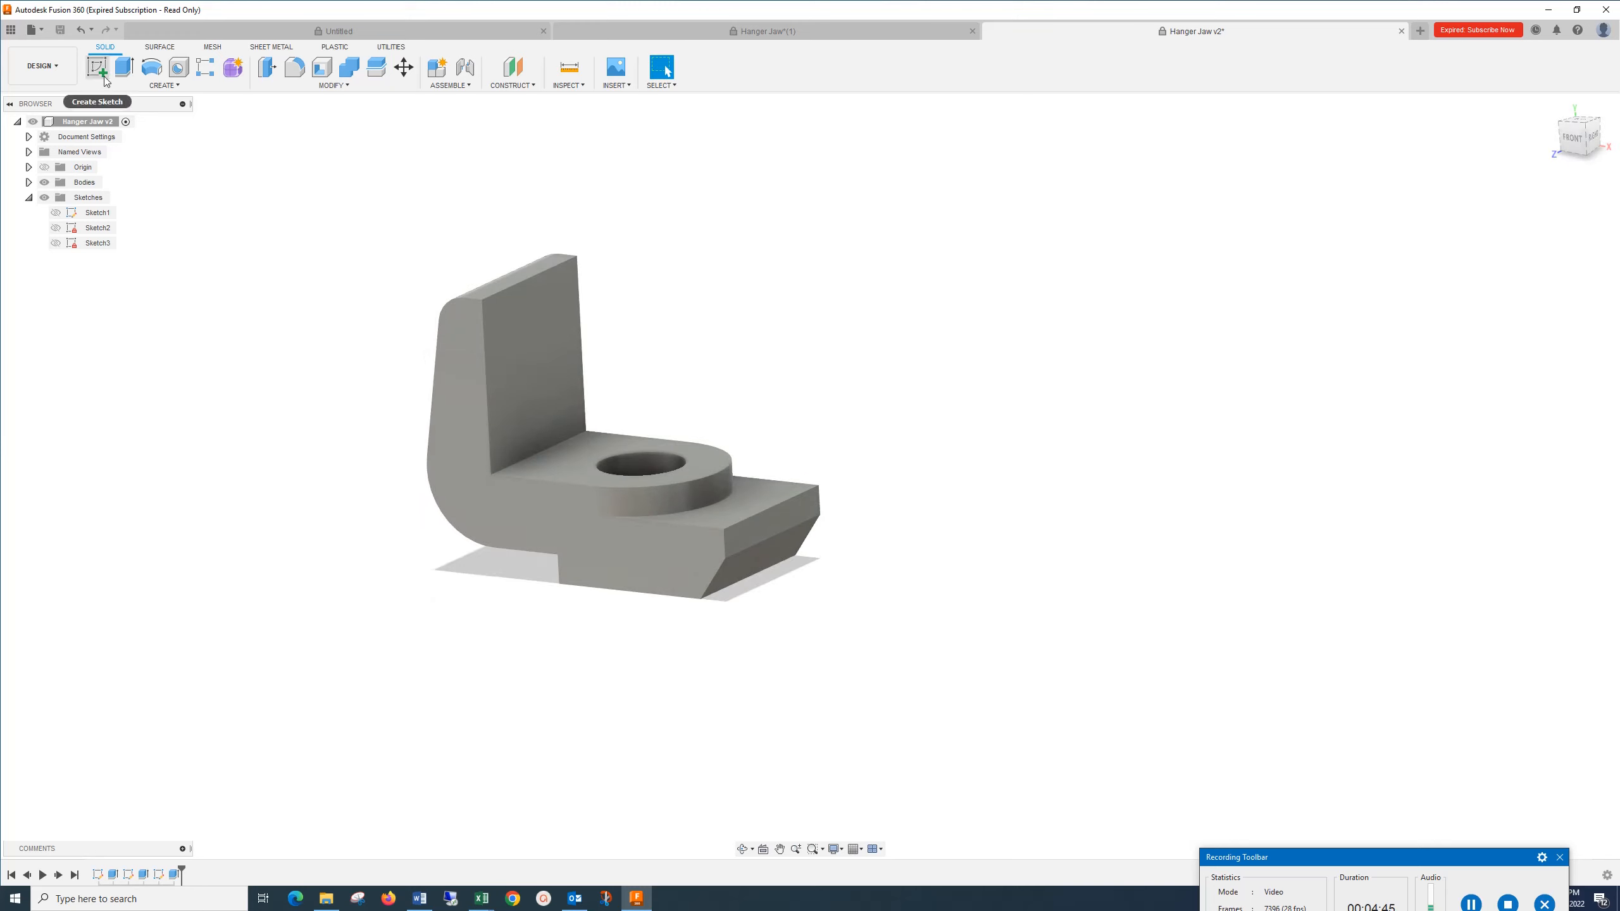
pyautogui.click(122, 67)
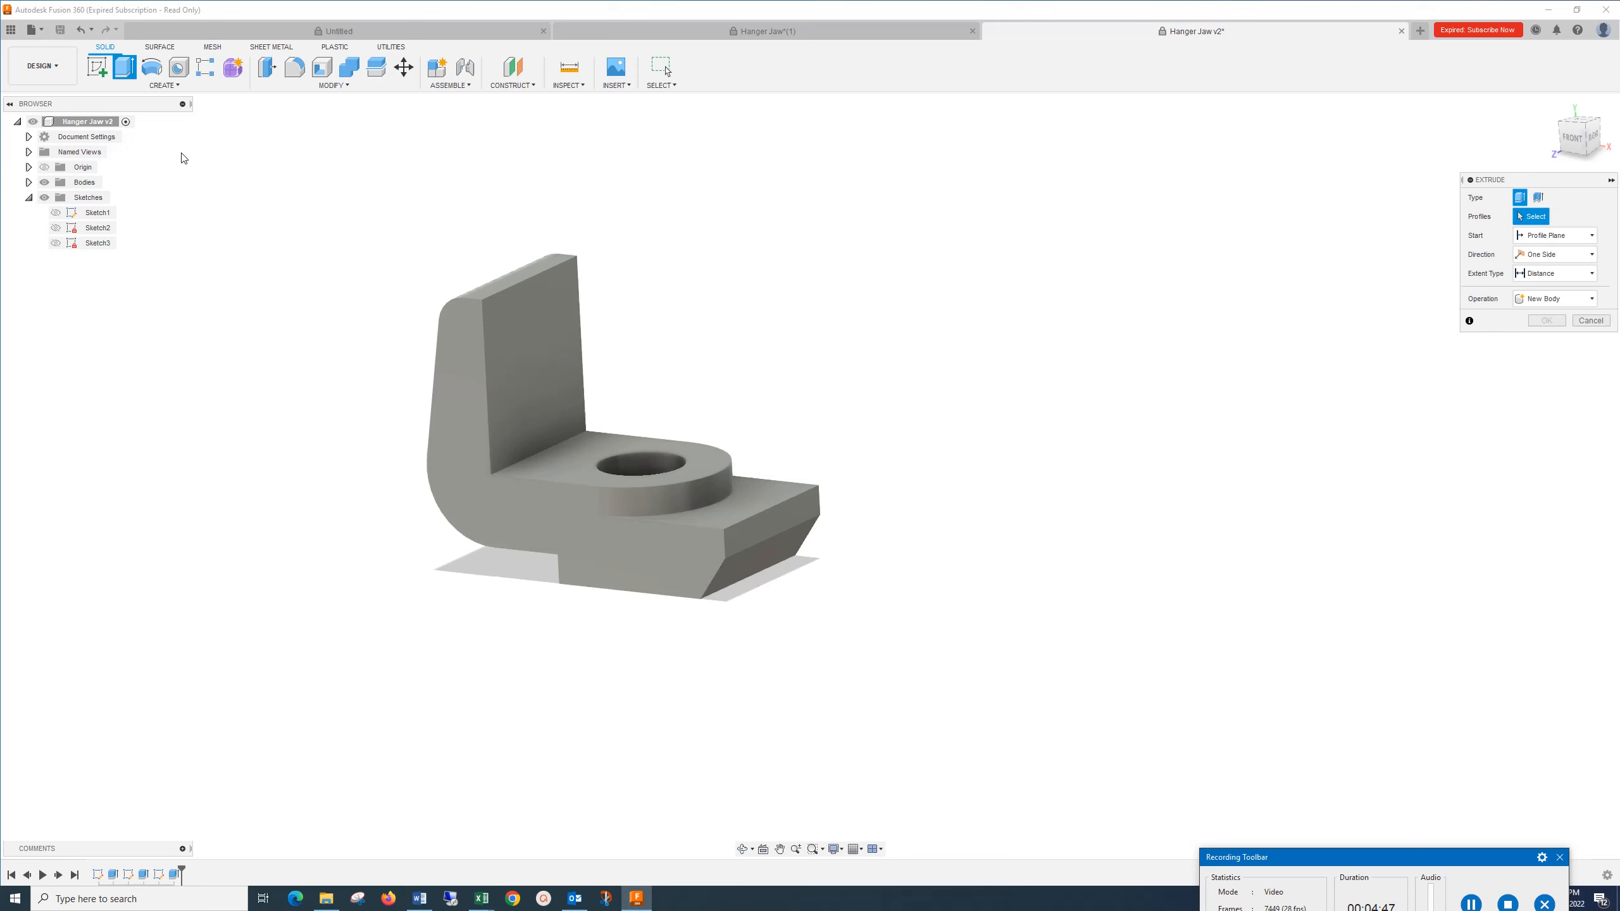
pyautogui.click(1591, 320)
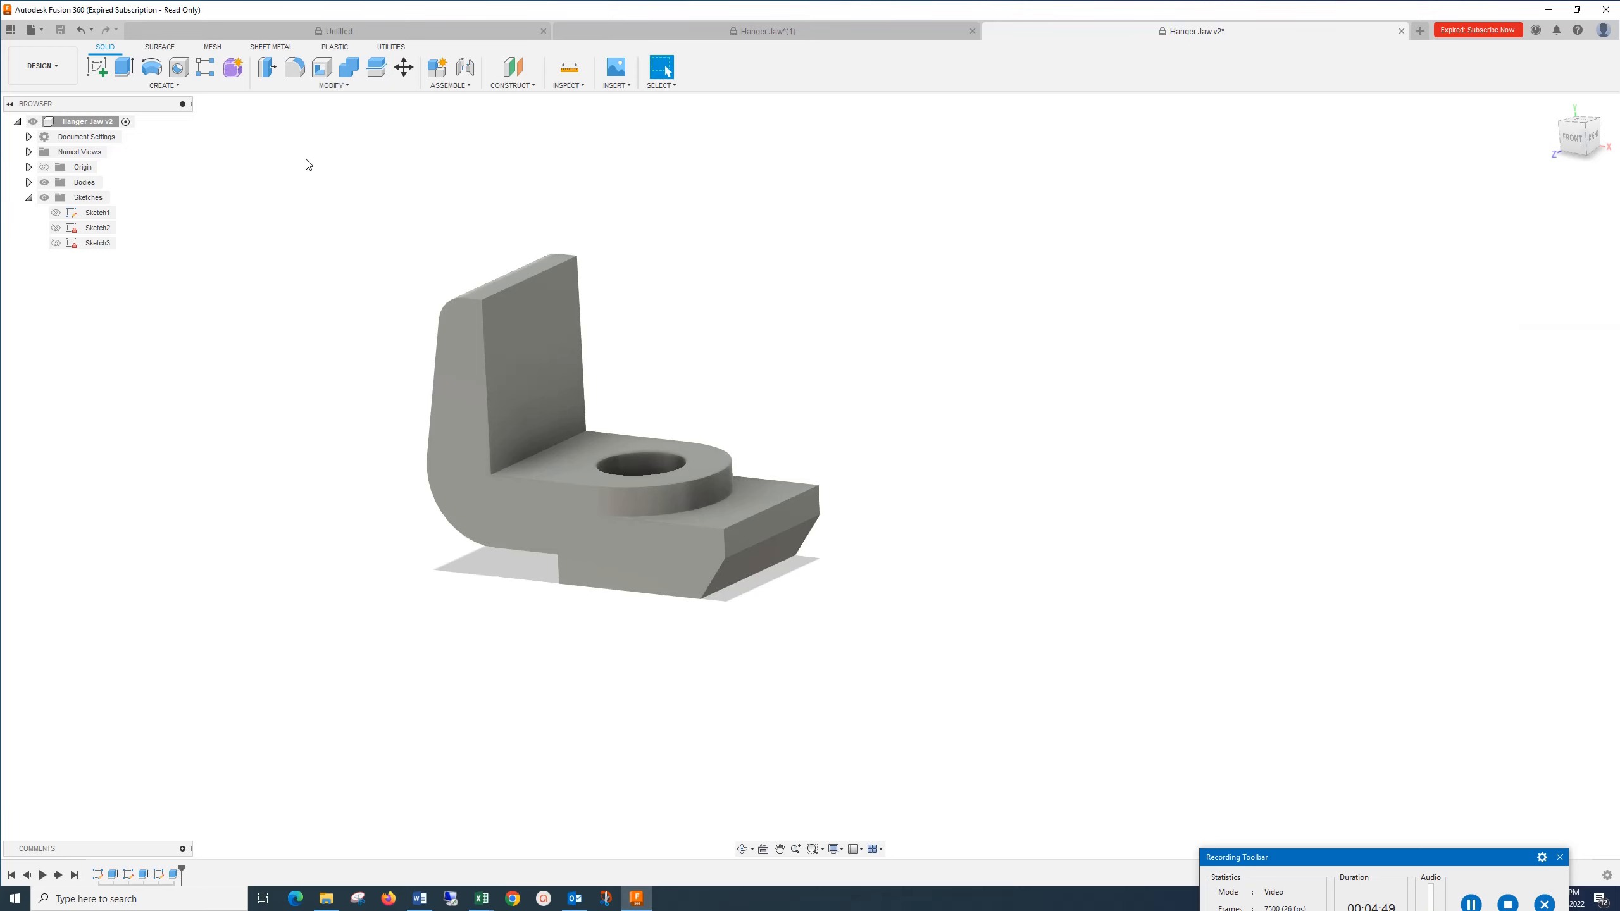
pyautogui.moveTo(153, 215)
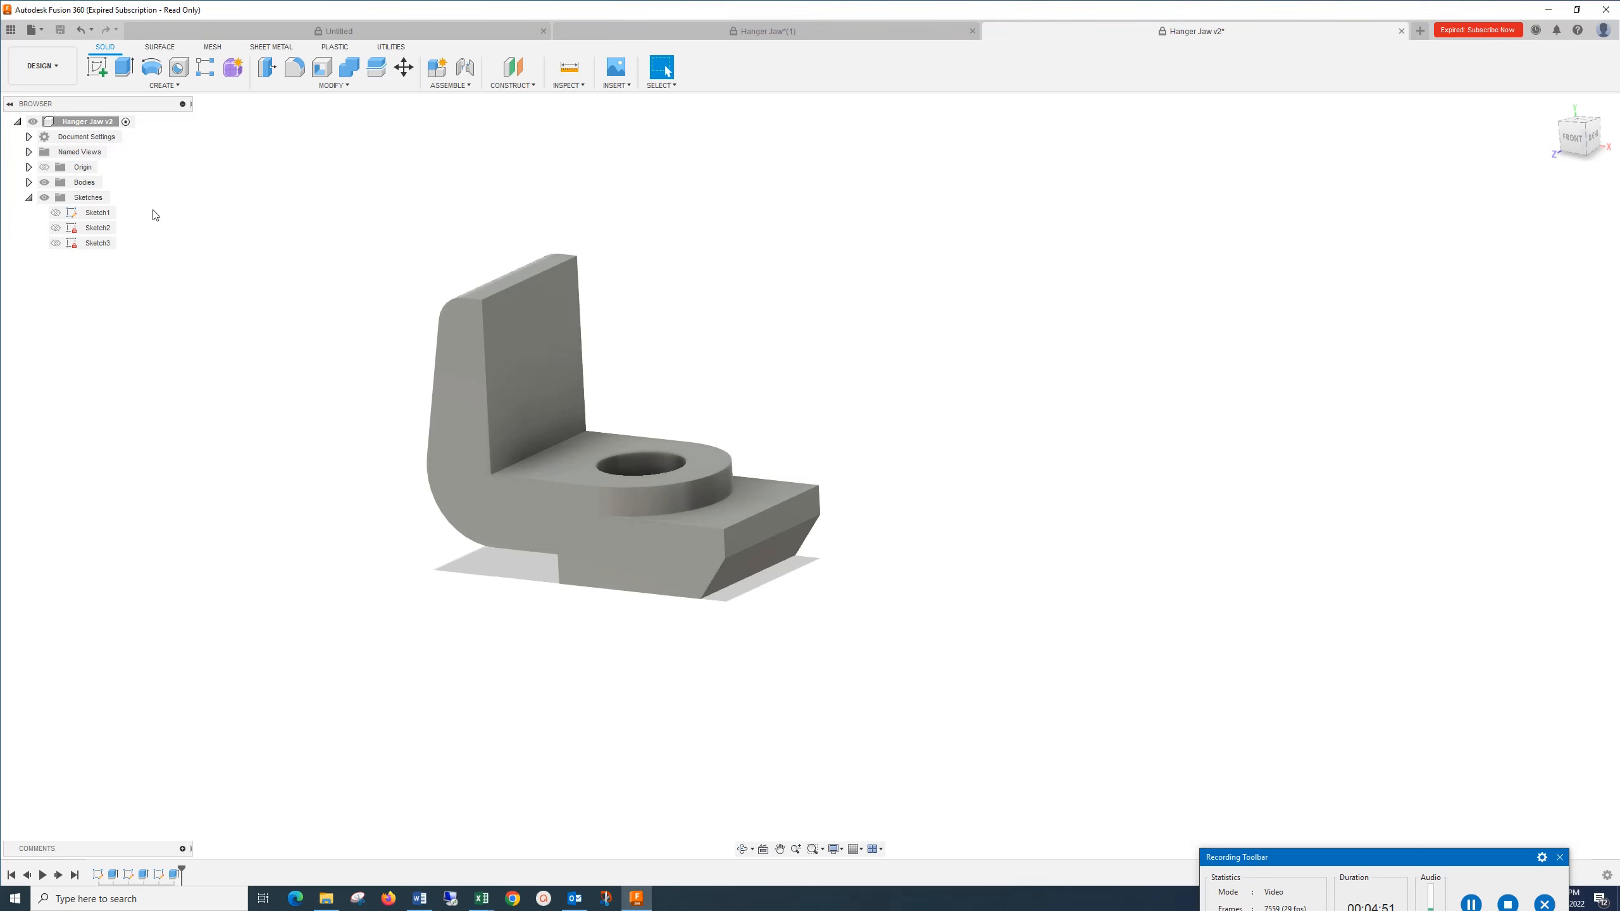
pyautogui.click(97, 227)
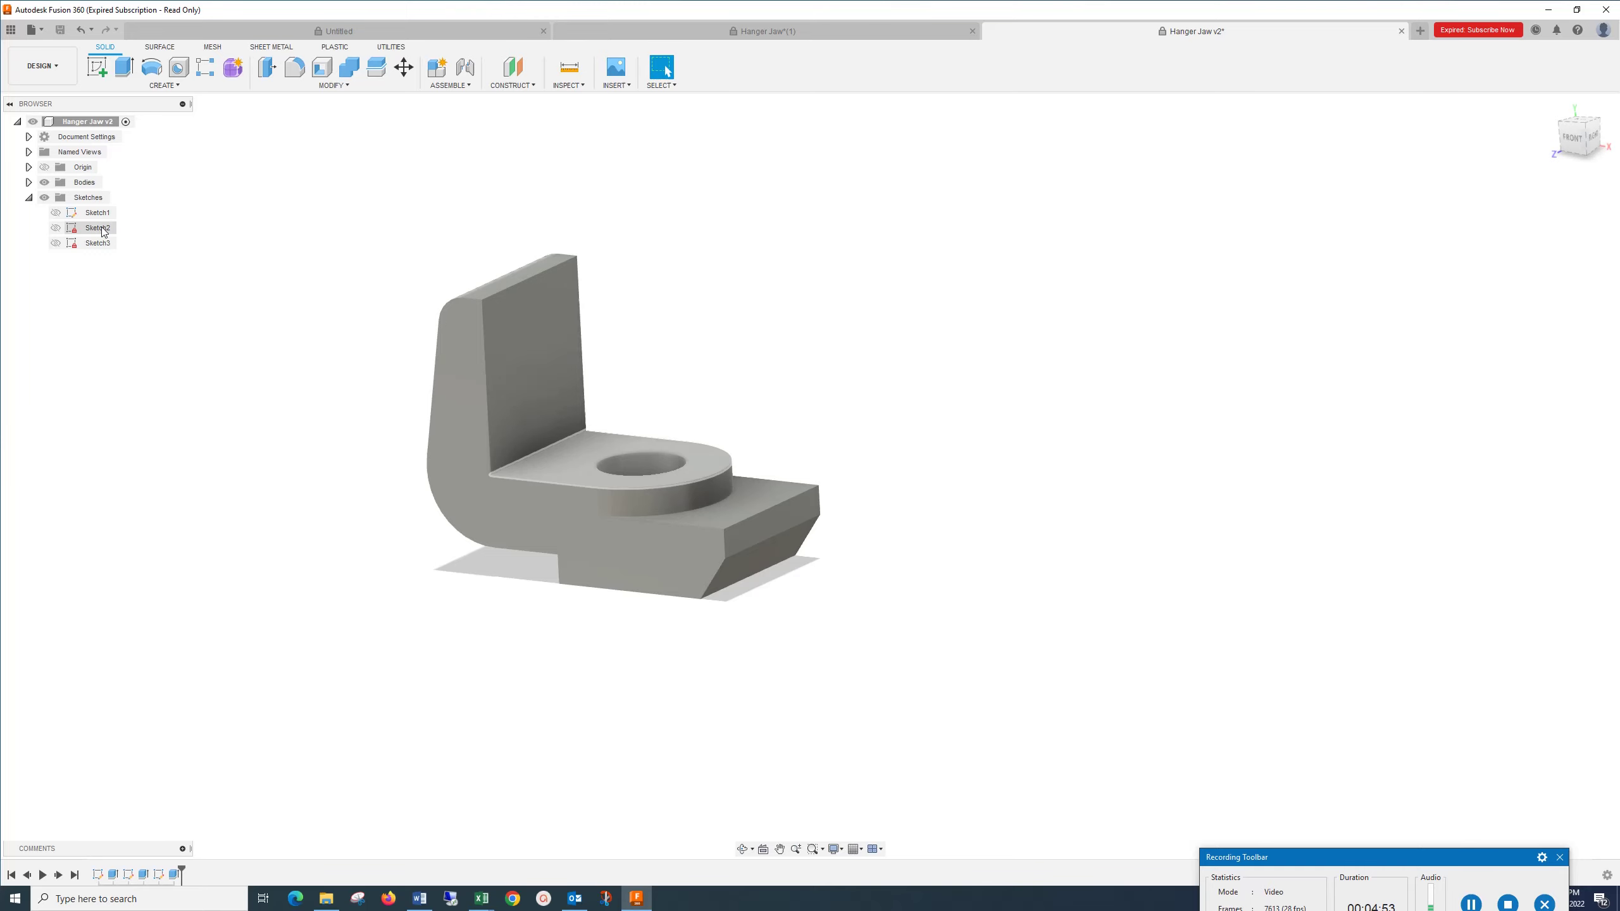
pyautogui.rightClick(96, 227)
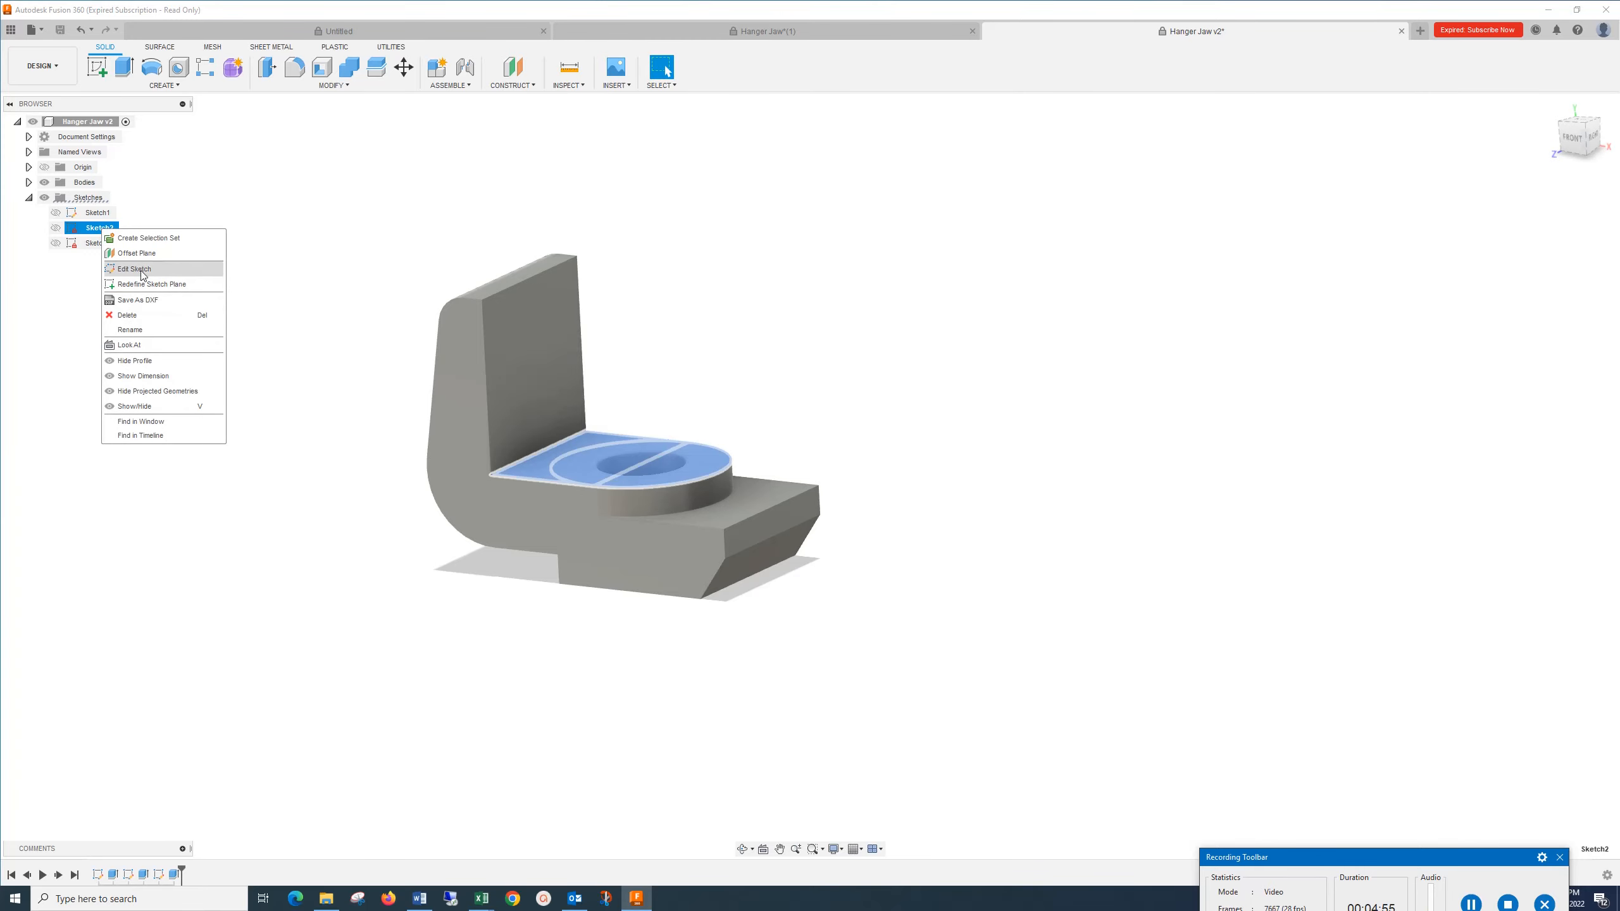
pyautogui.click(134, 268)
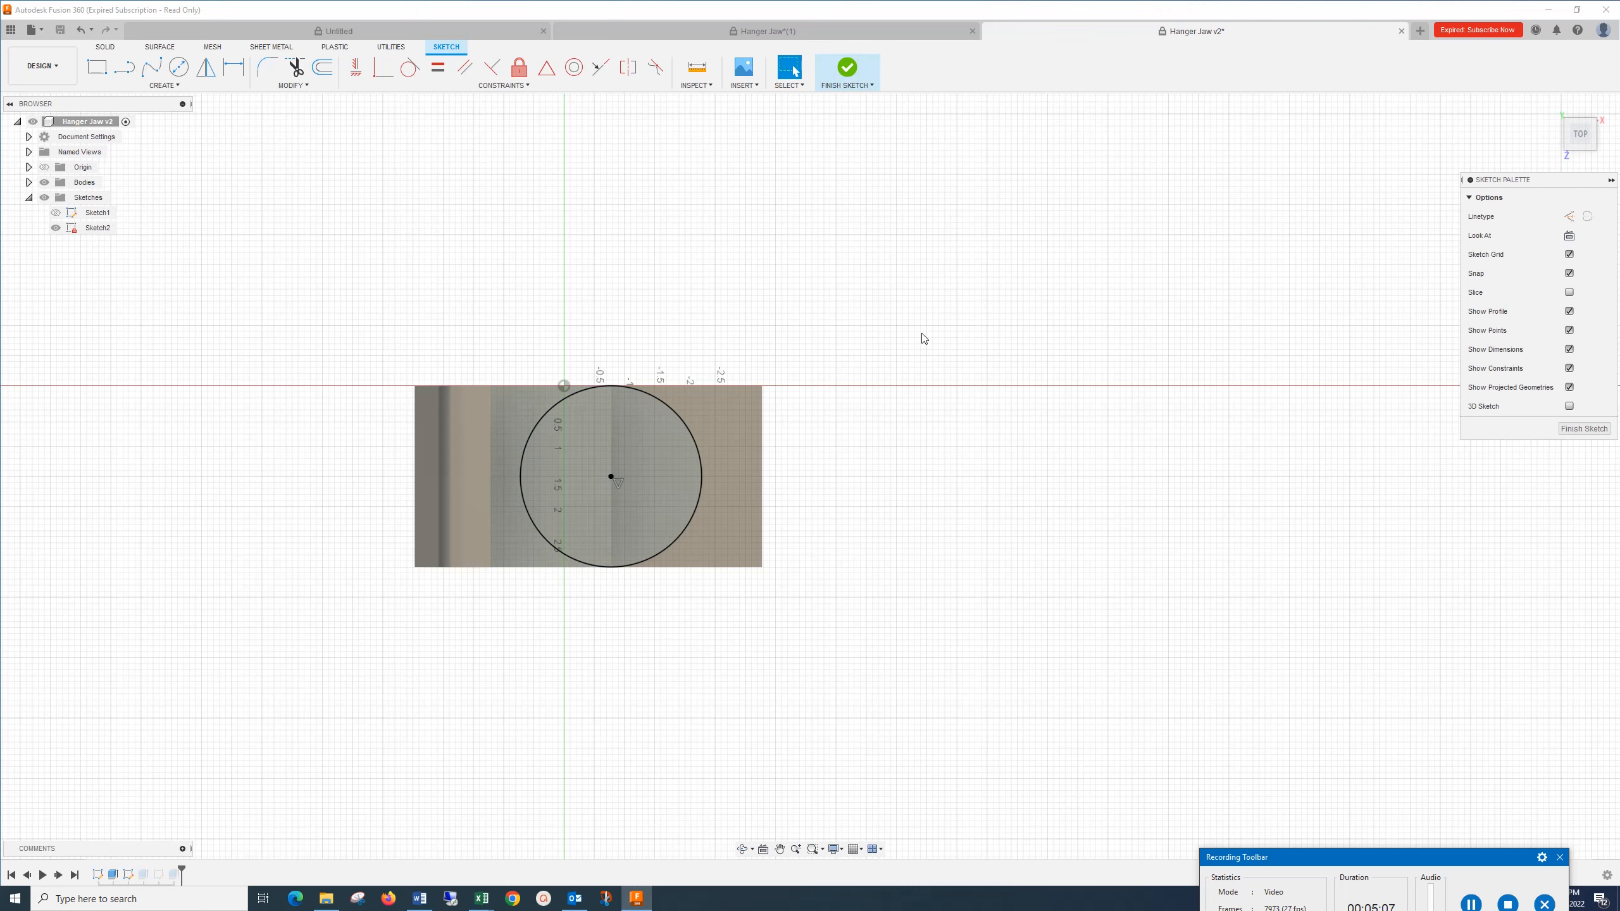
pyautogui.click(847, 67)
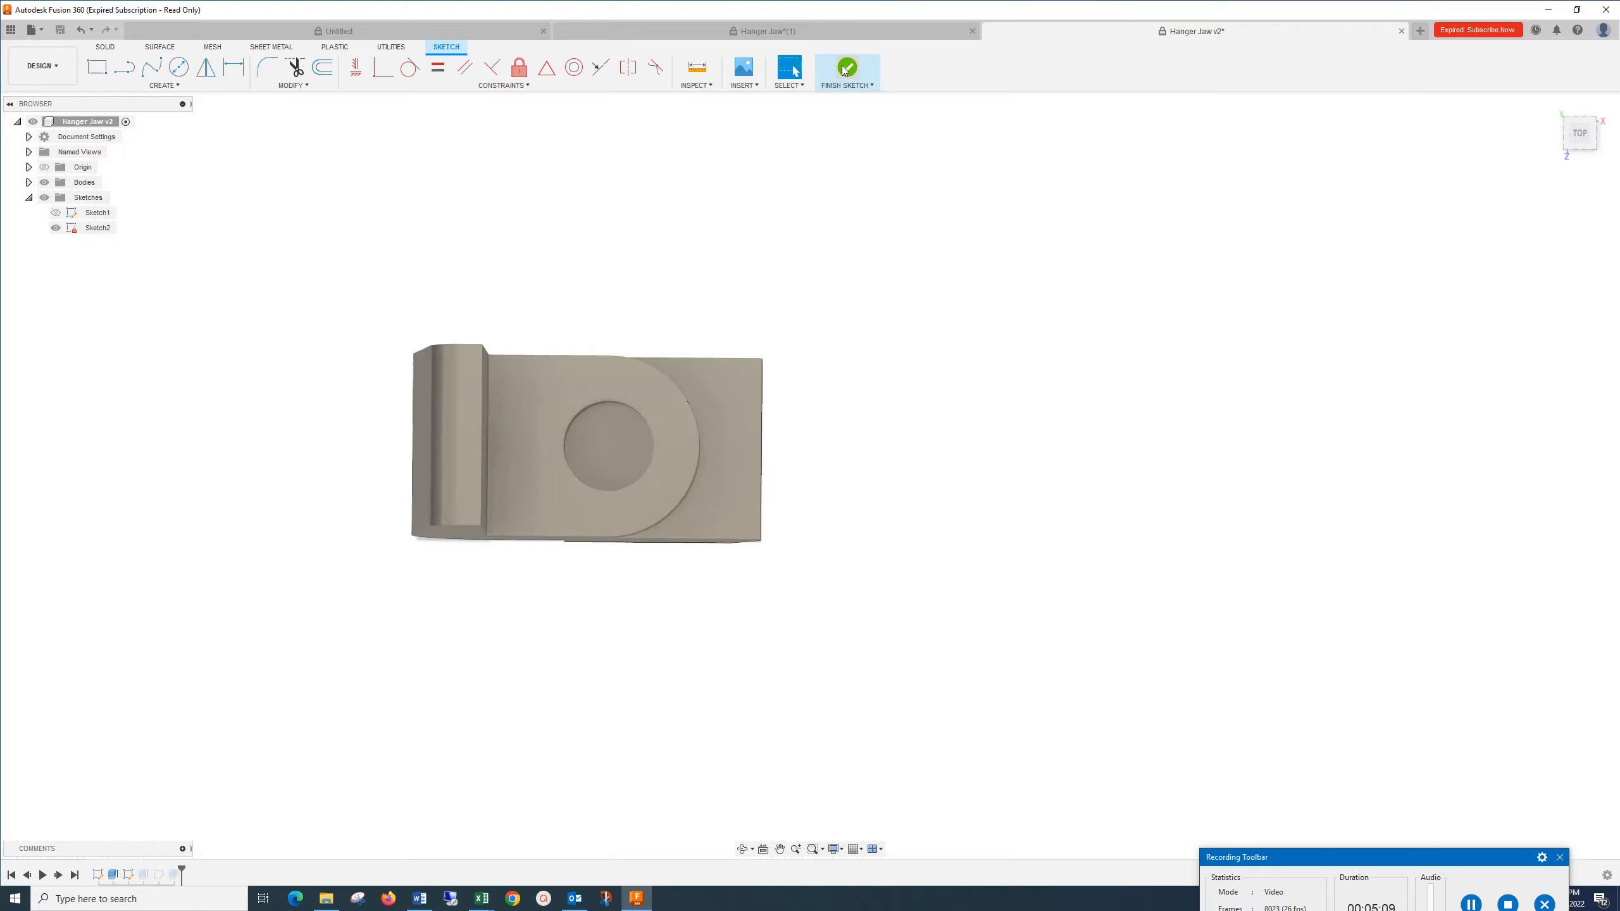
pyautogui.click(846, 67)
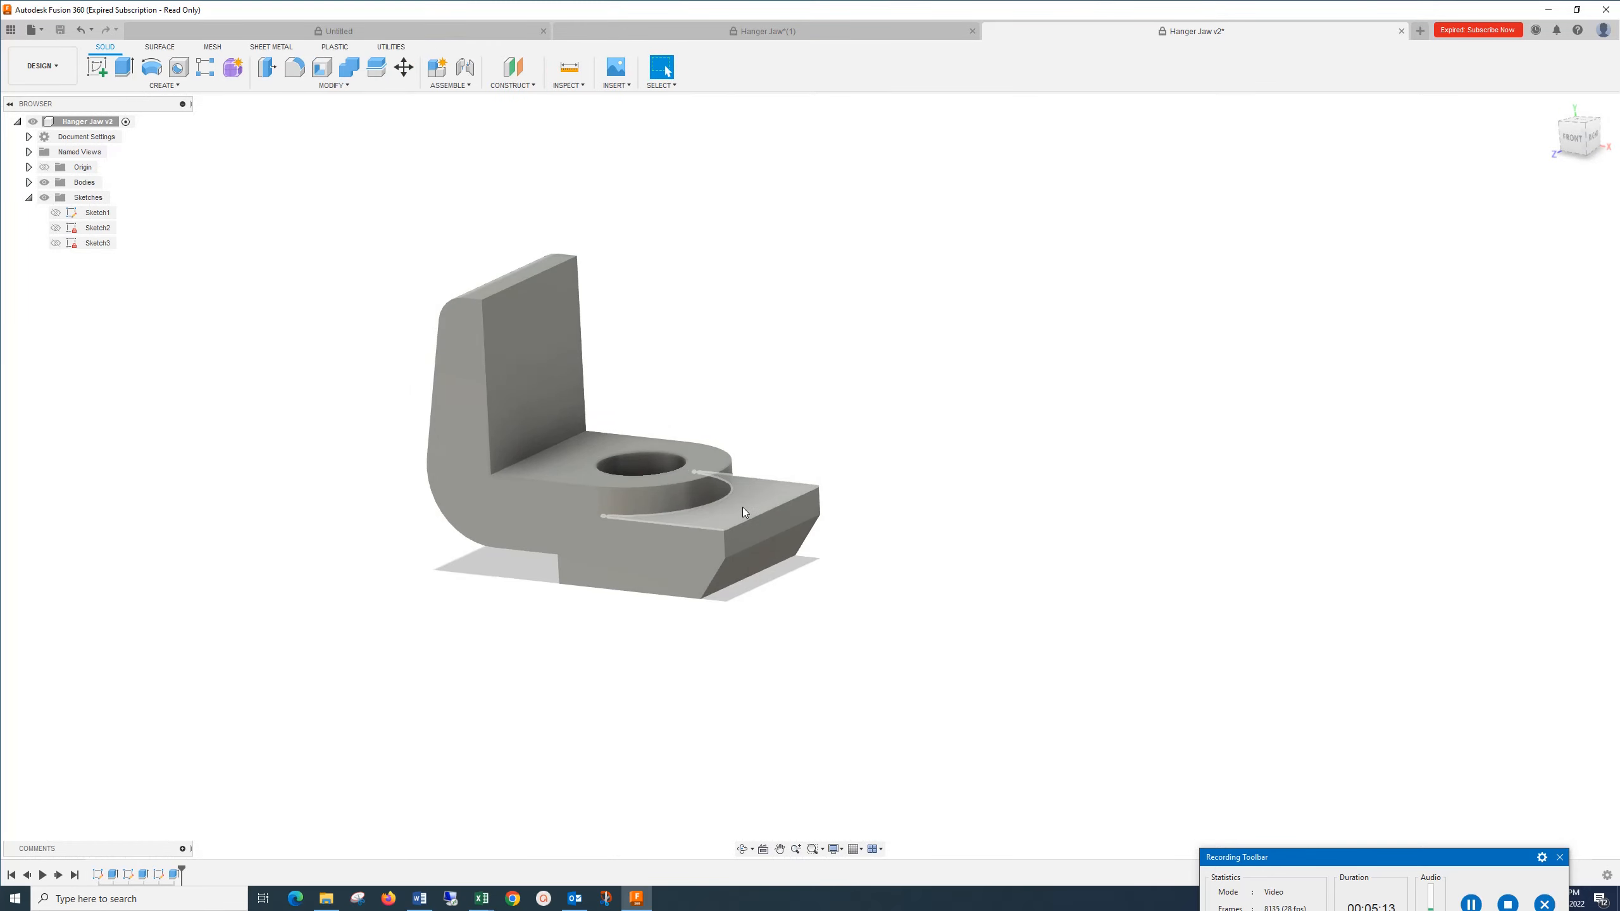
pyautogui.click(97, 243)
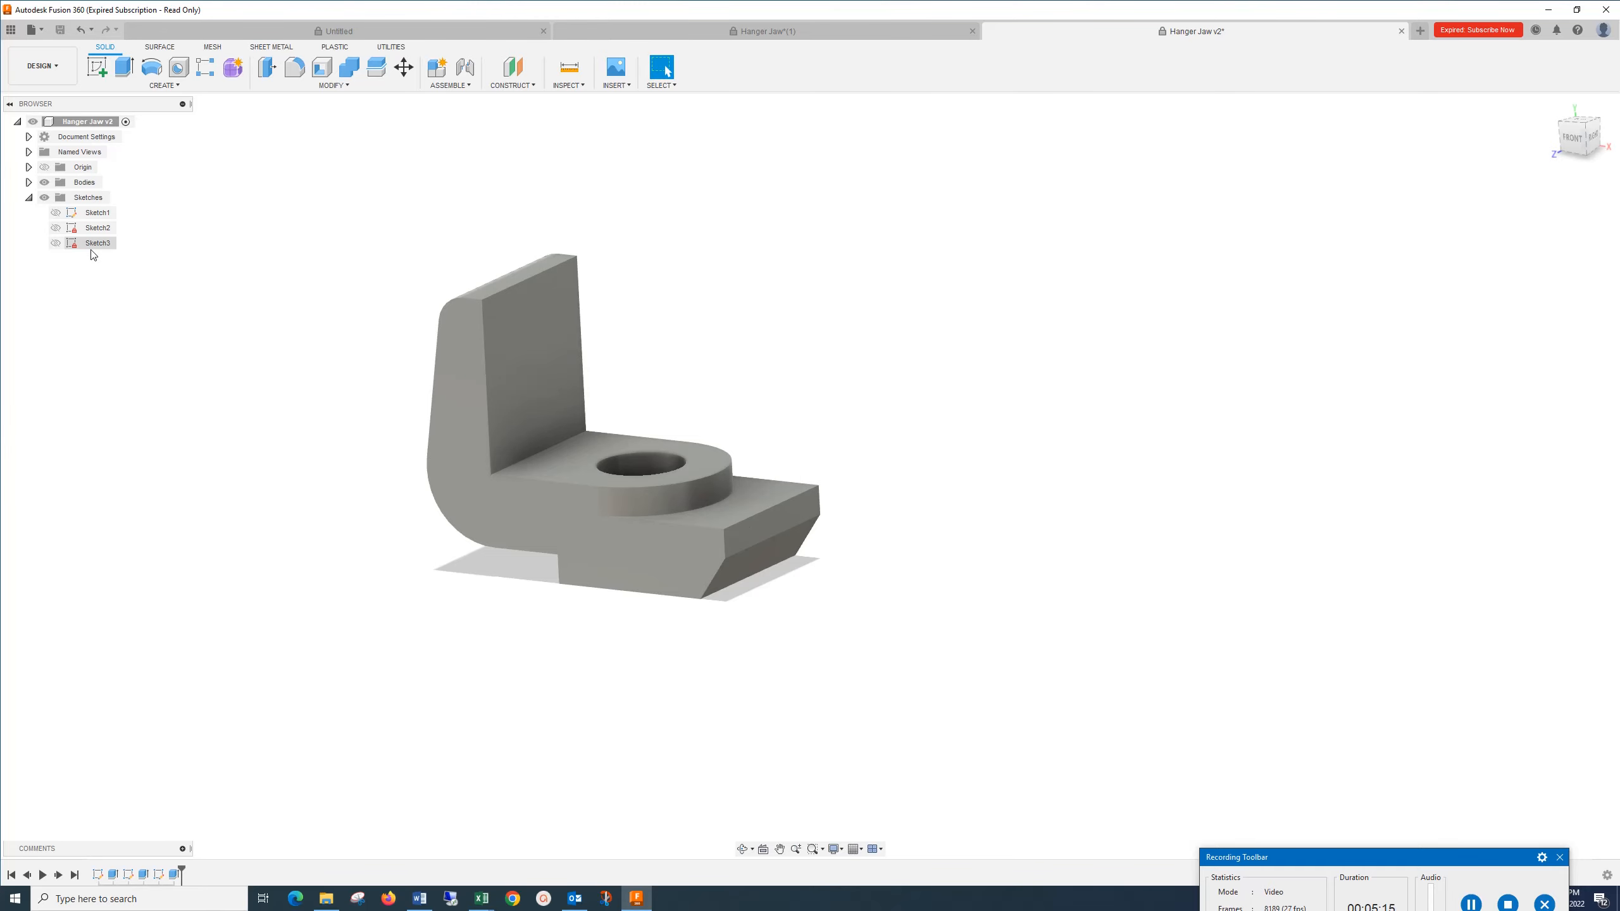
pyautogui.rightClick(96, 243)
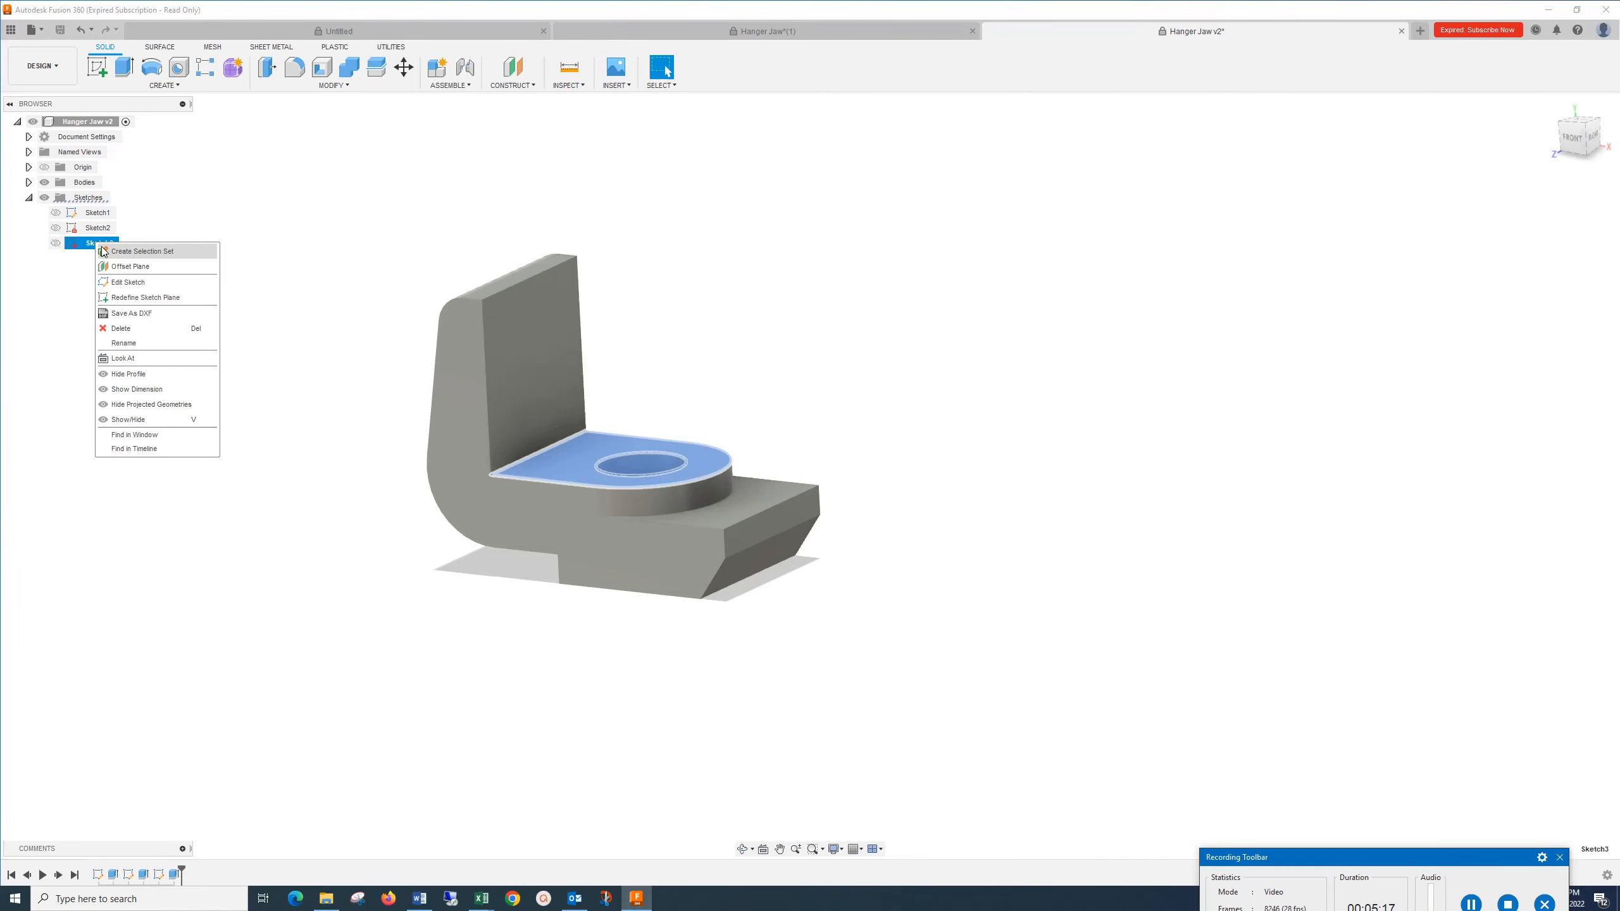
pyautogui.click(127, 282)
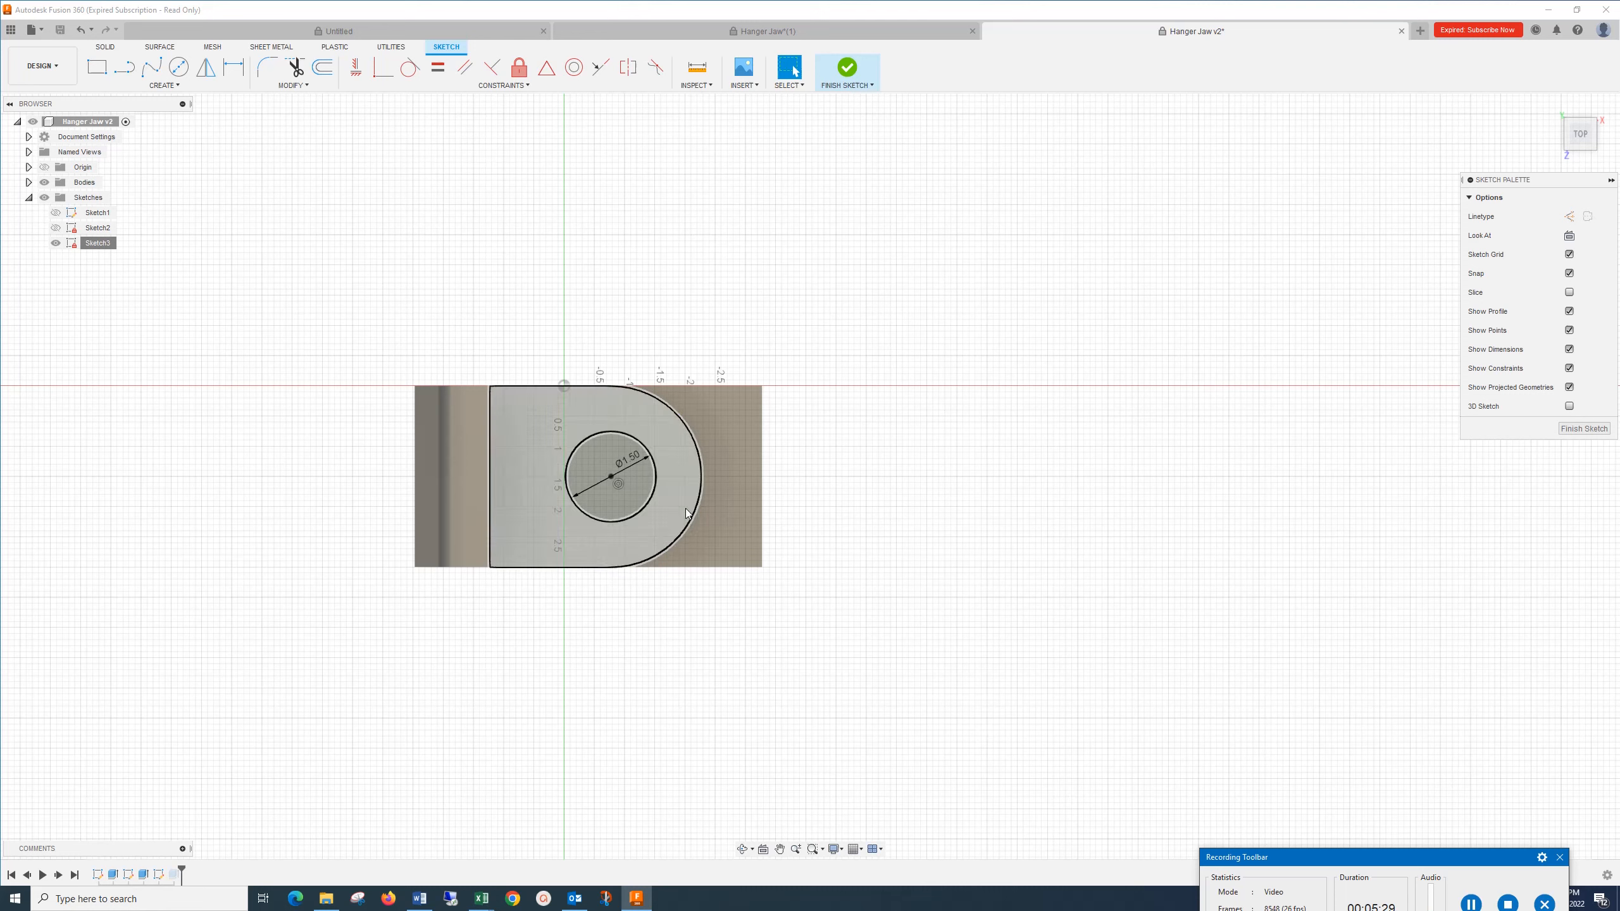
pyautogui.click(615, 475)
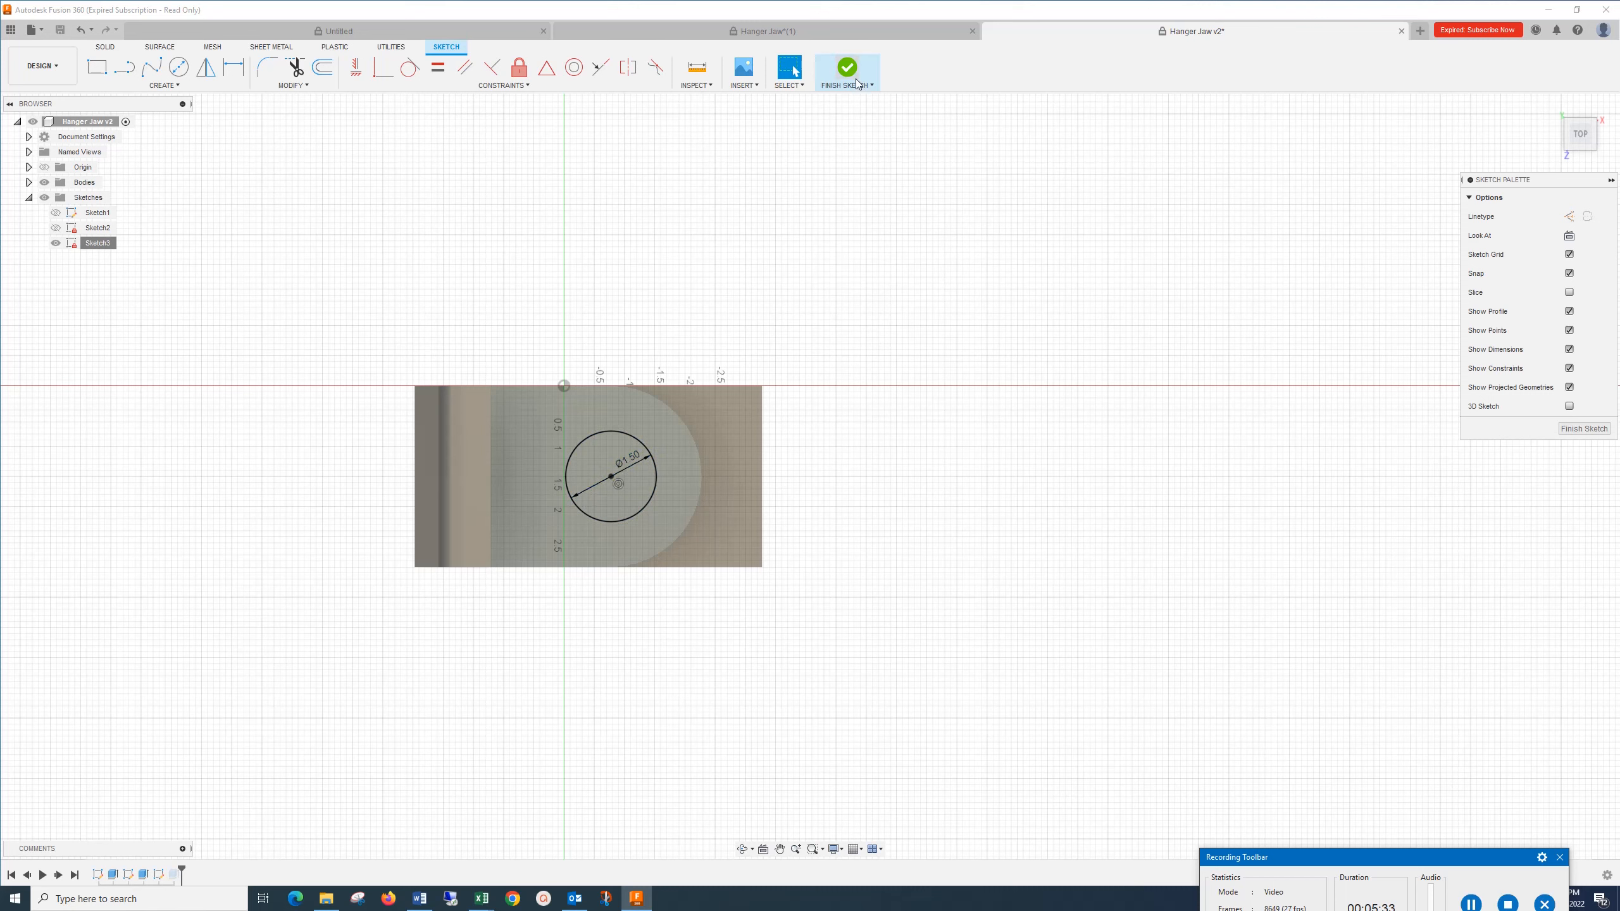
pyautogui.moveTo(849, 67)
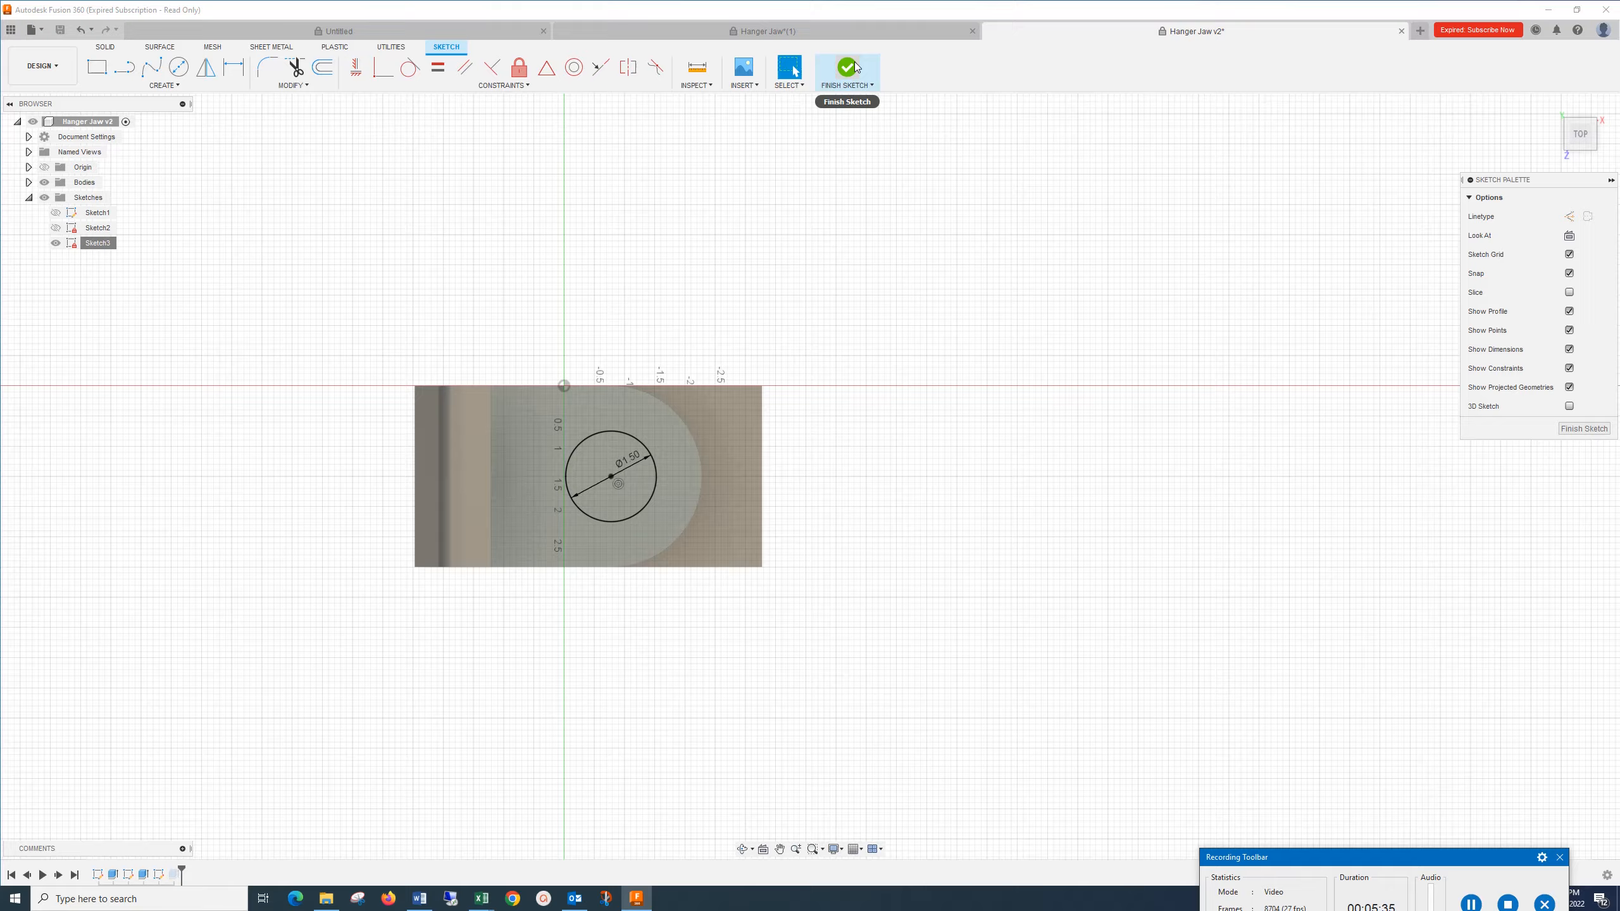
pyautogui.click(846, 67)
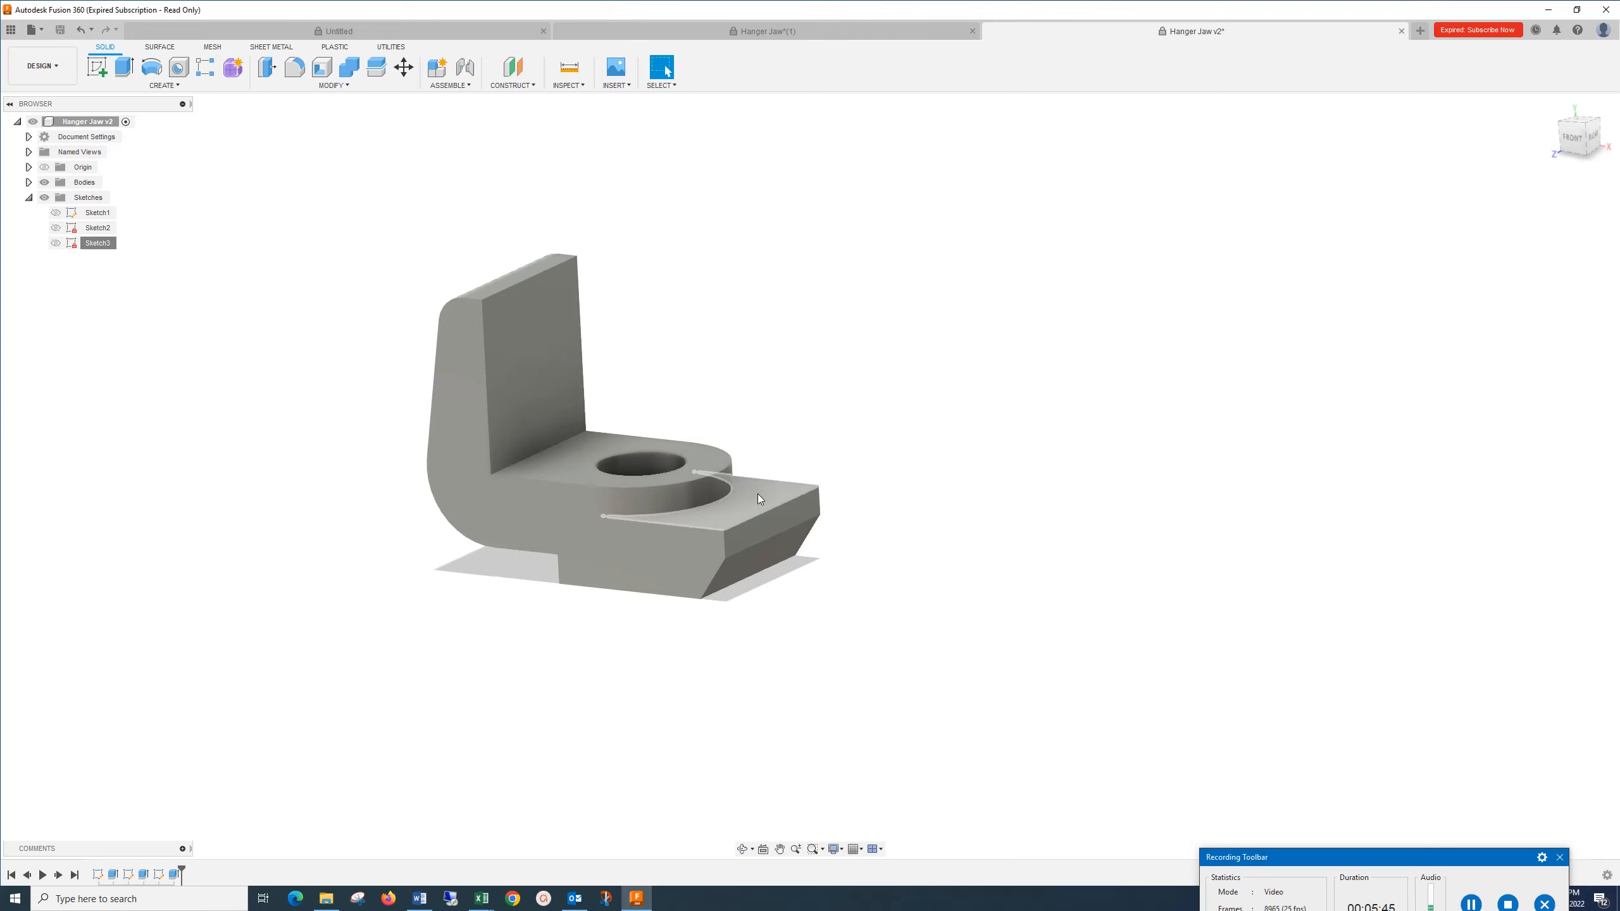
pyautogui.click(758, 496)
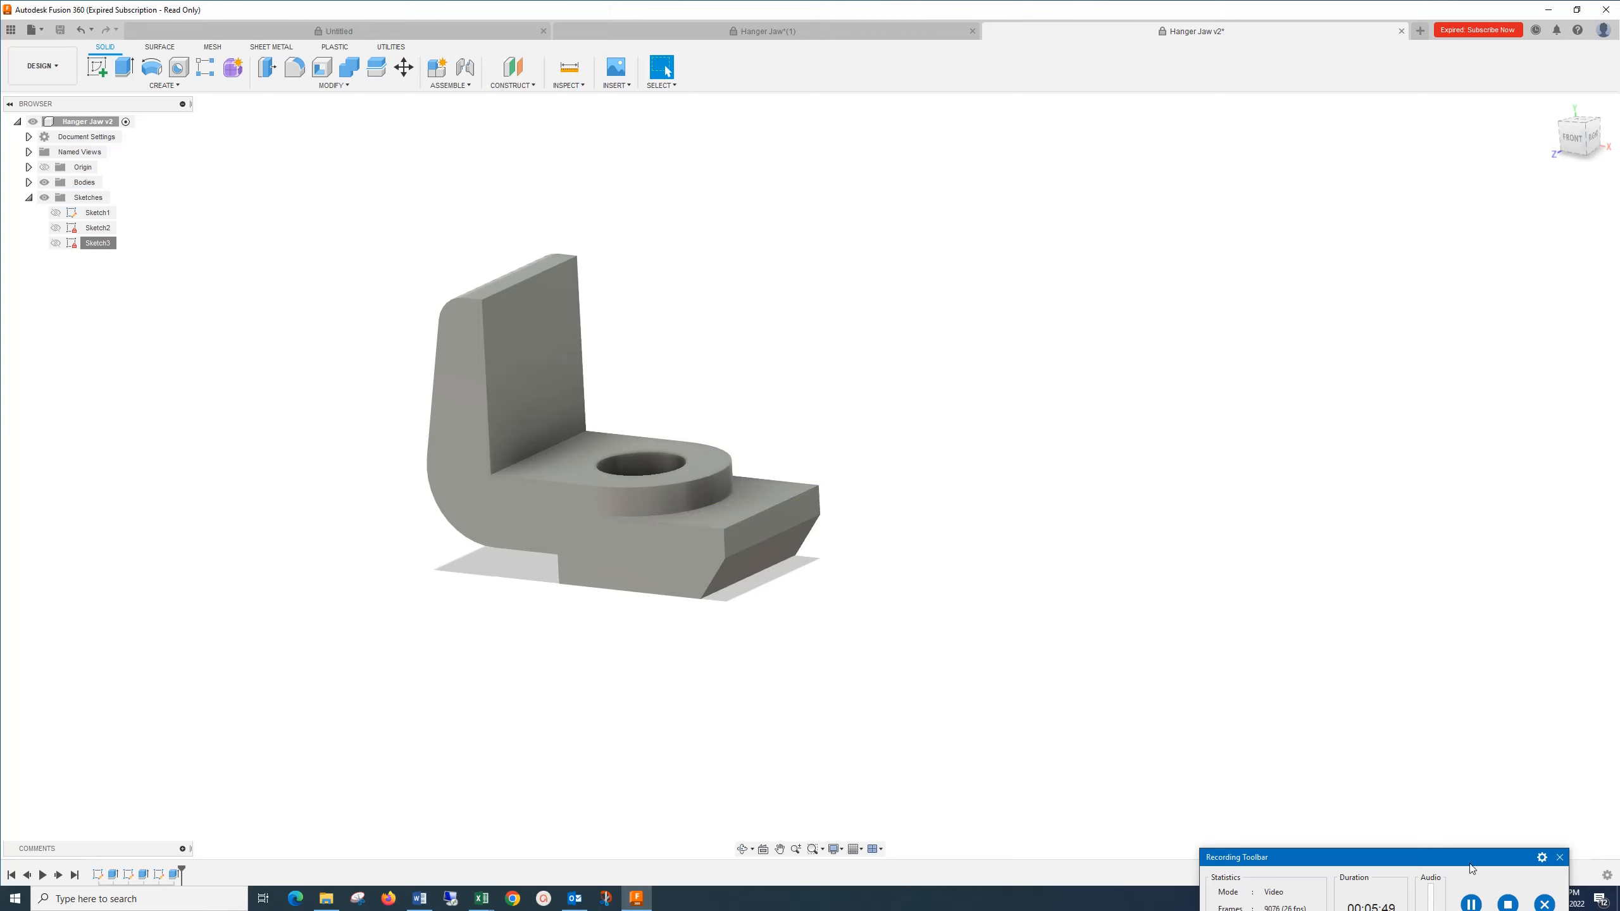
pyautogui.moveTo(1011, 695)
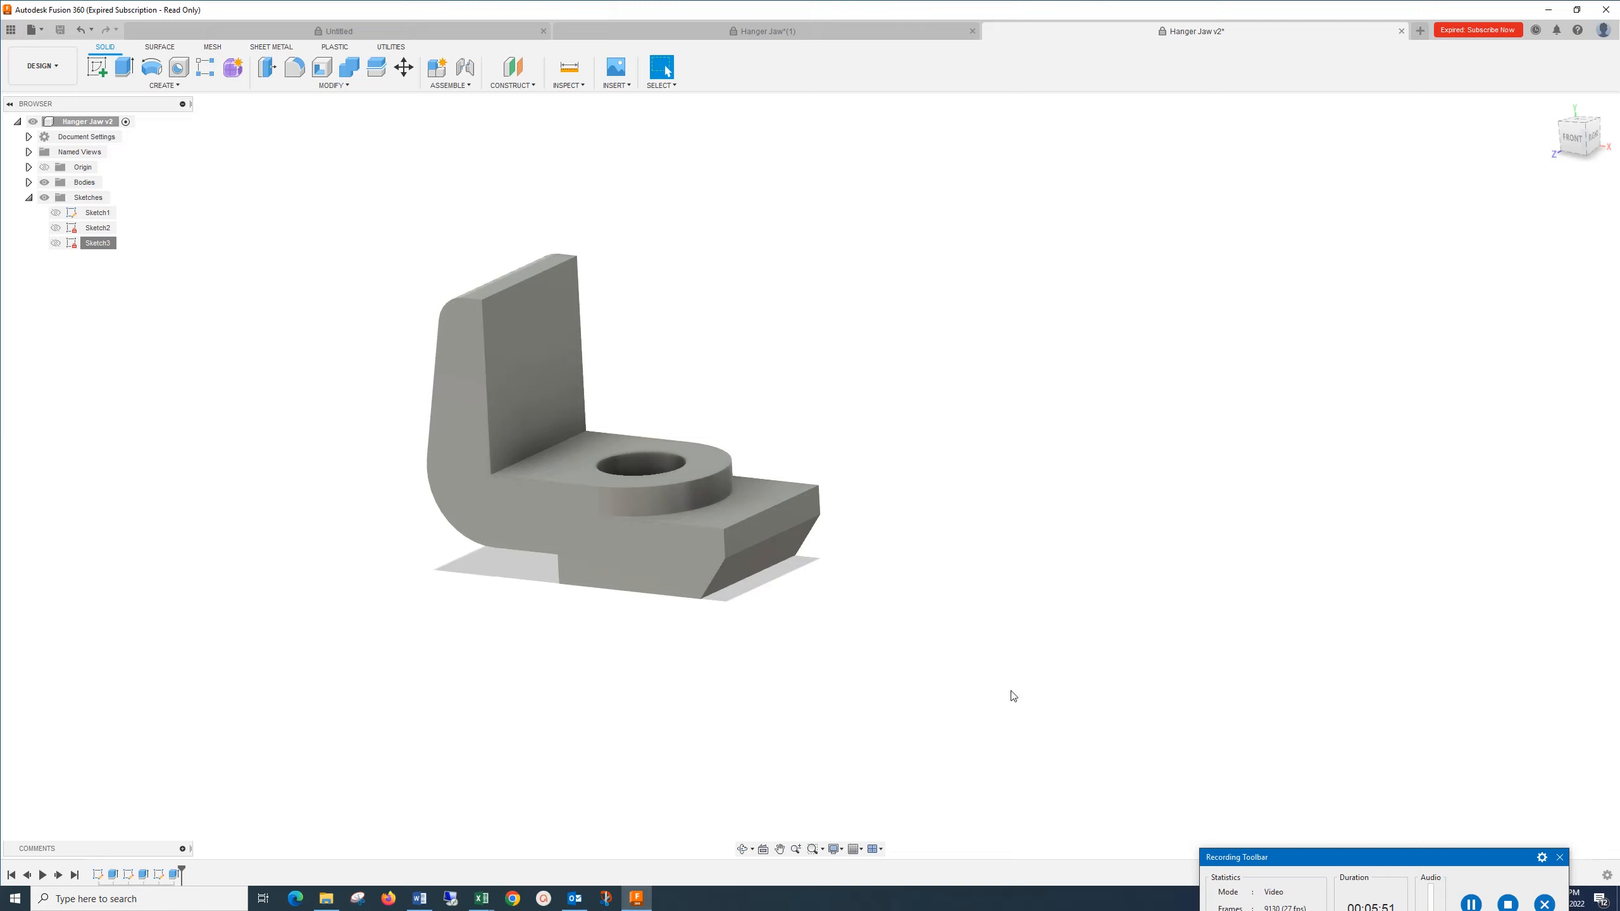